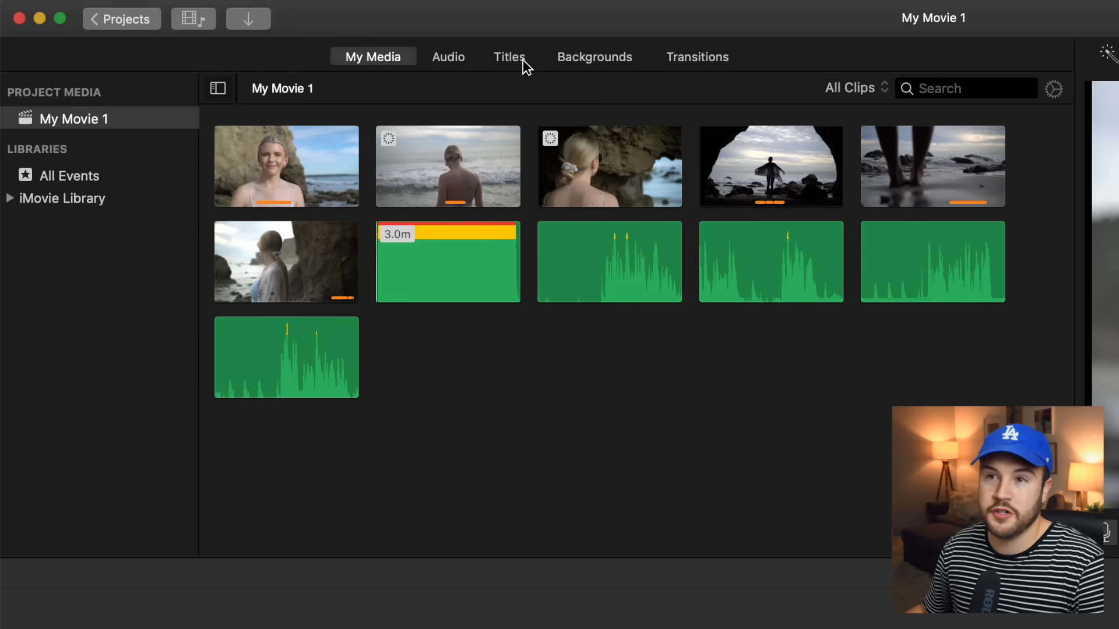
pyautogui.moveTo(509, 57)
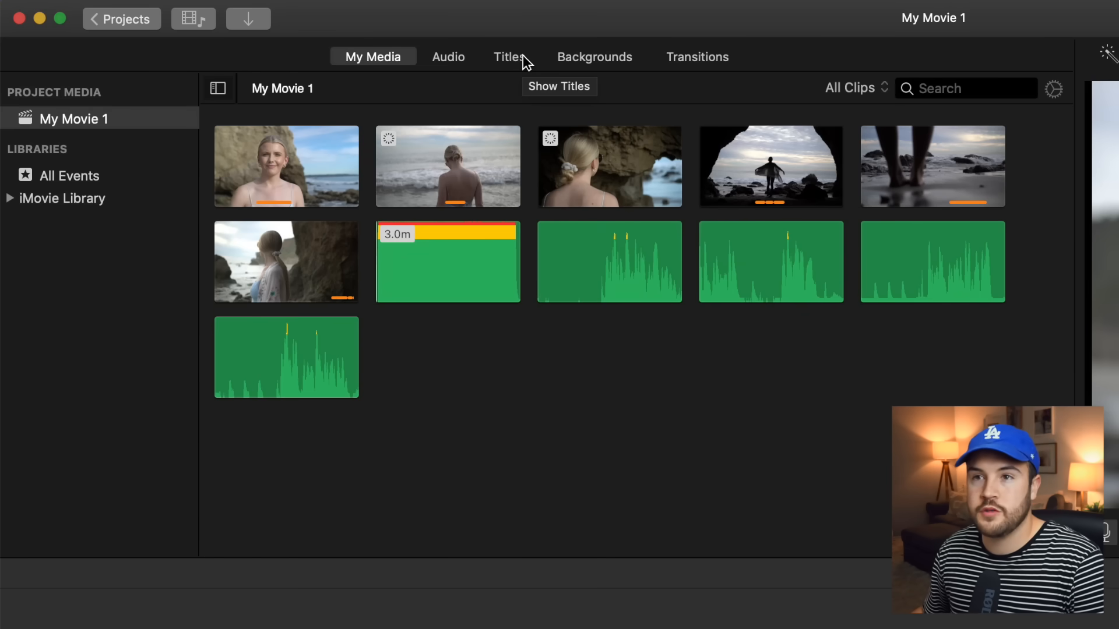
# - Show the Titles collection and scroll through the available title styles
pyautogui.click(509, 57)
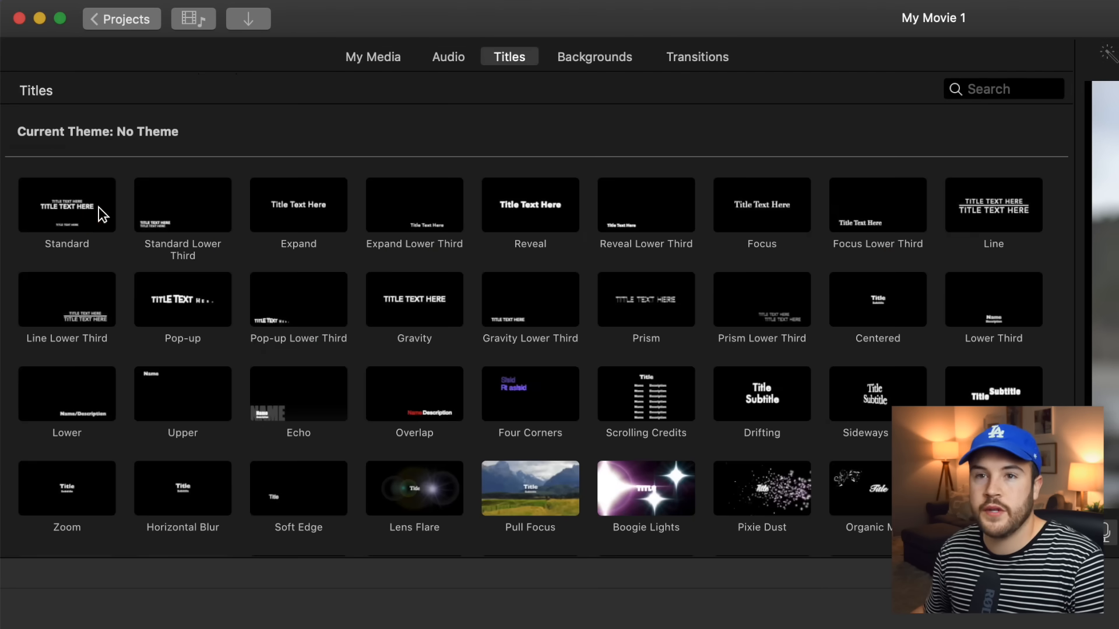
pyautogui.scroll(-3)
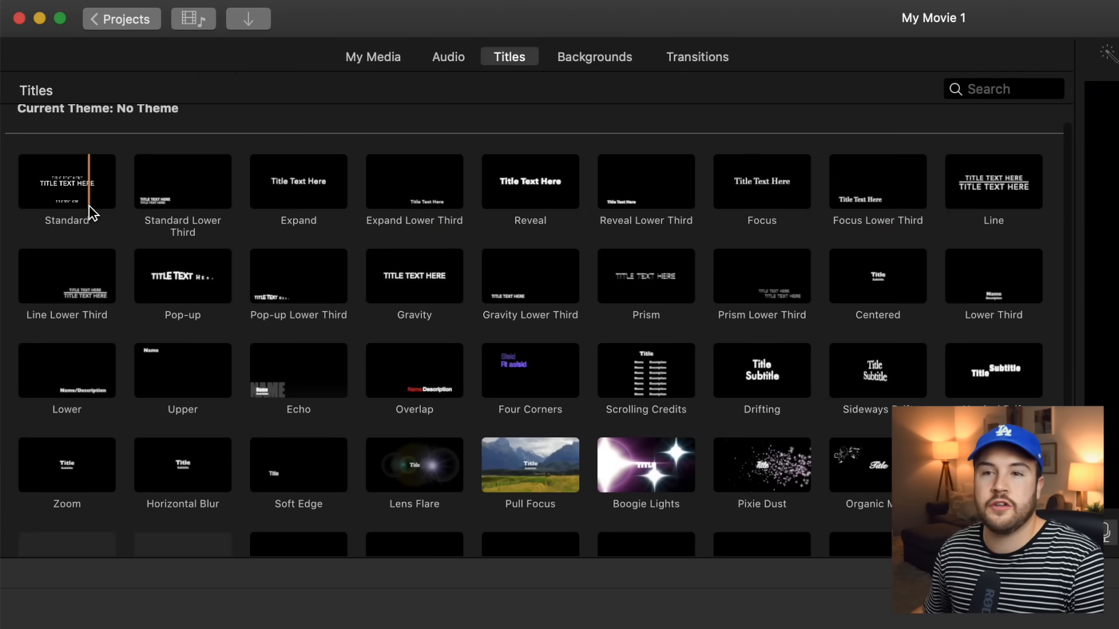
pyautogui.scroll(-3)
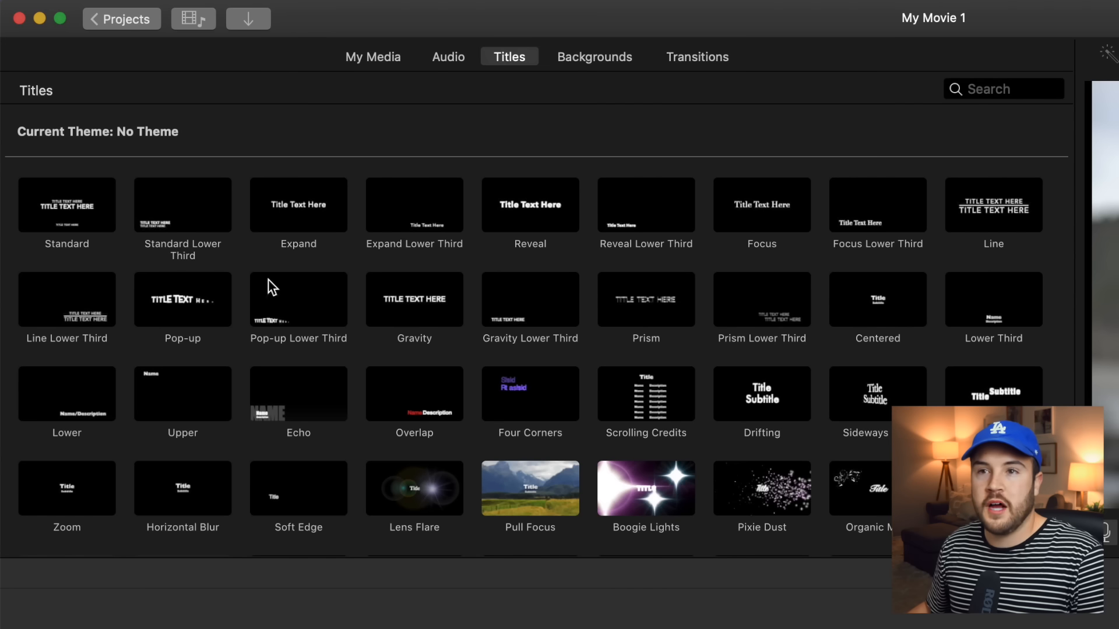
pyautogui.moveTo(64, 215)
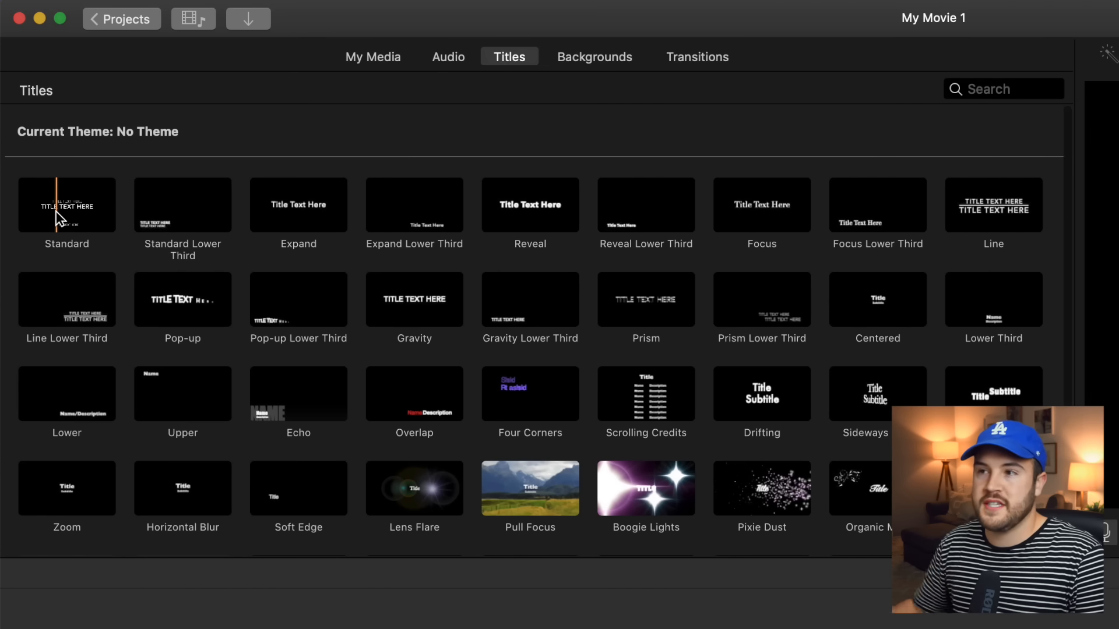
pyautogui.moveTo(67, 205)
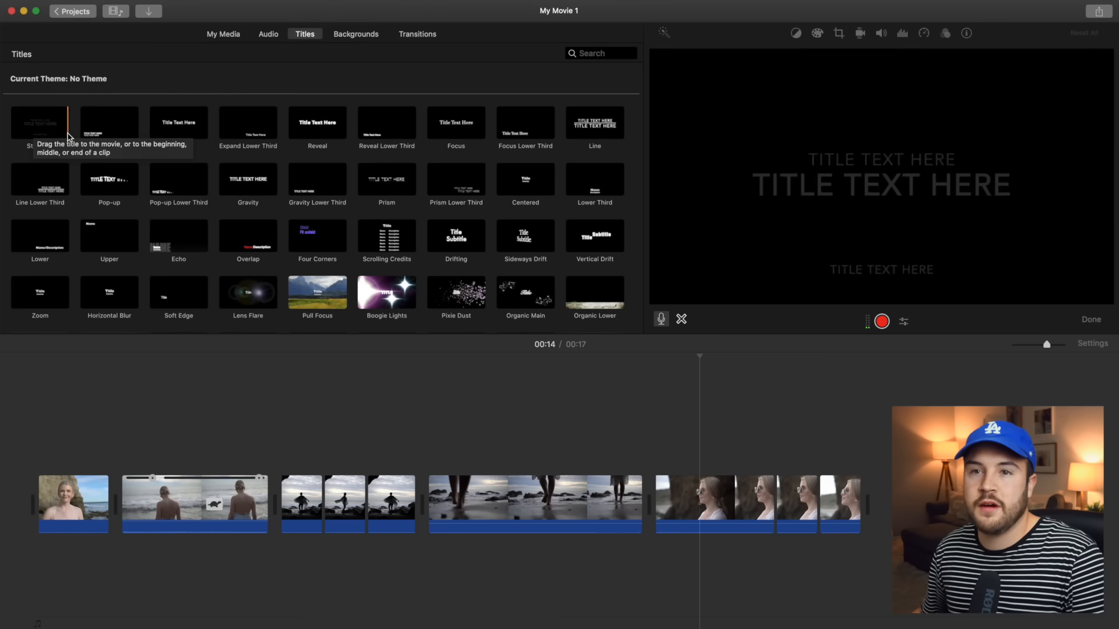
pyautogui.moveTo(110, 122)
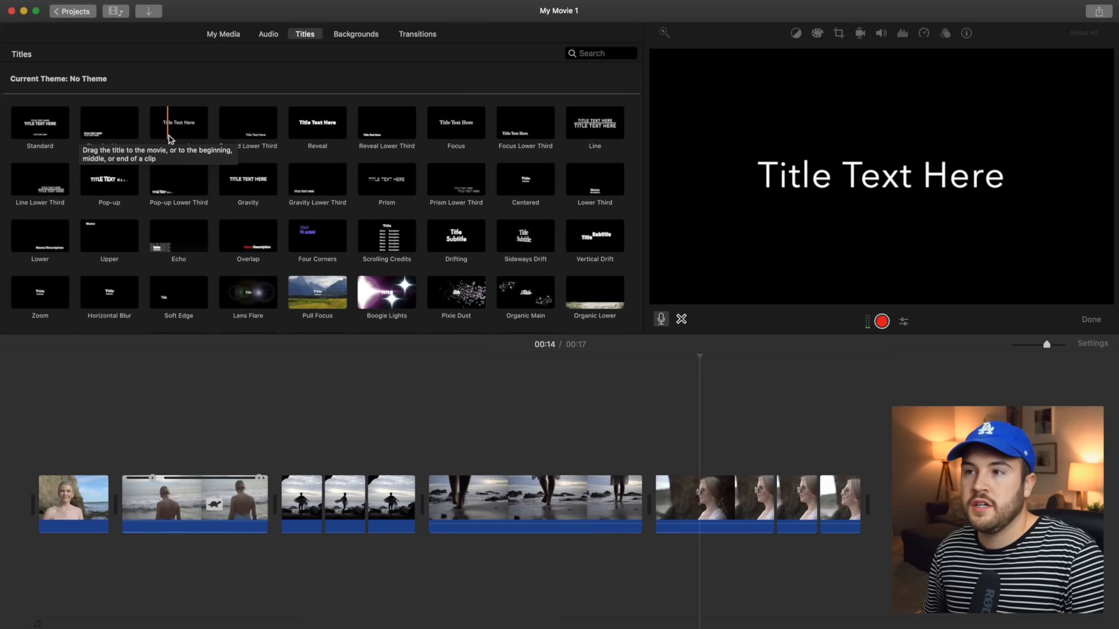
pyautogui.moveTo(186, 138)
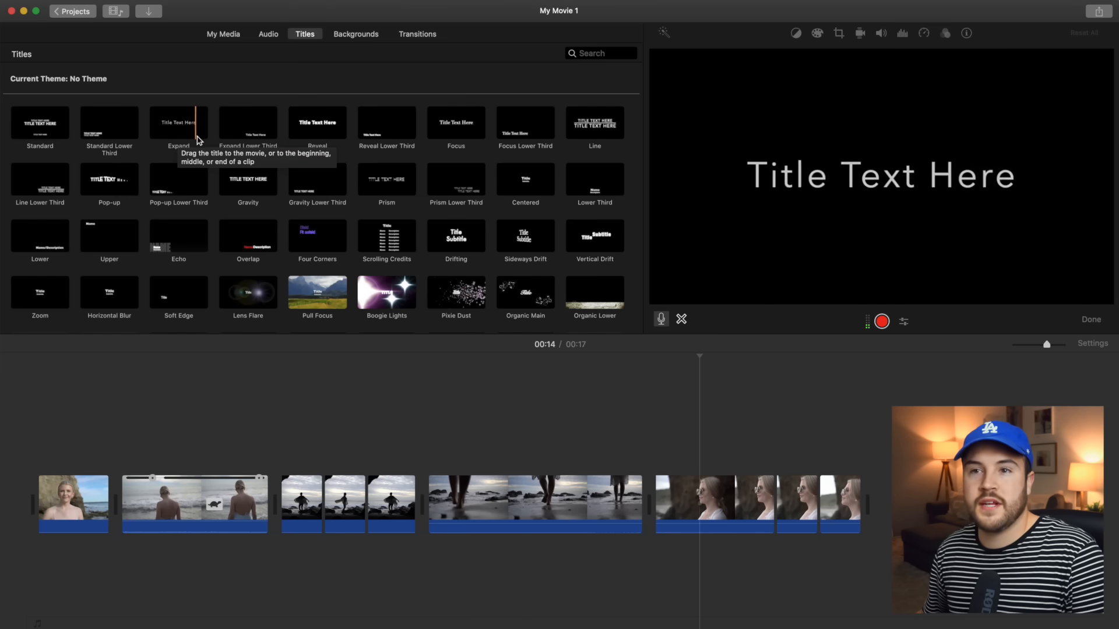
pyautogui.moveTo(300, 132)
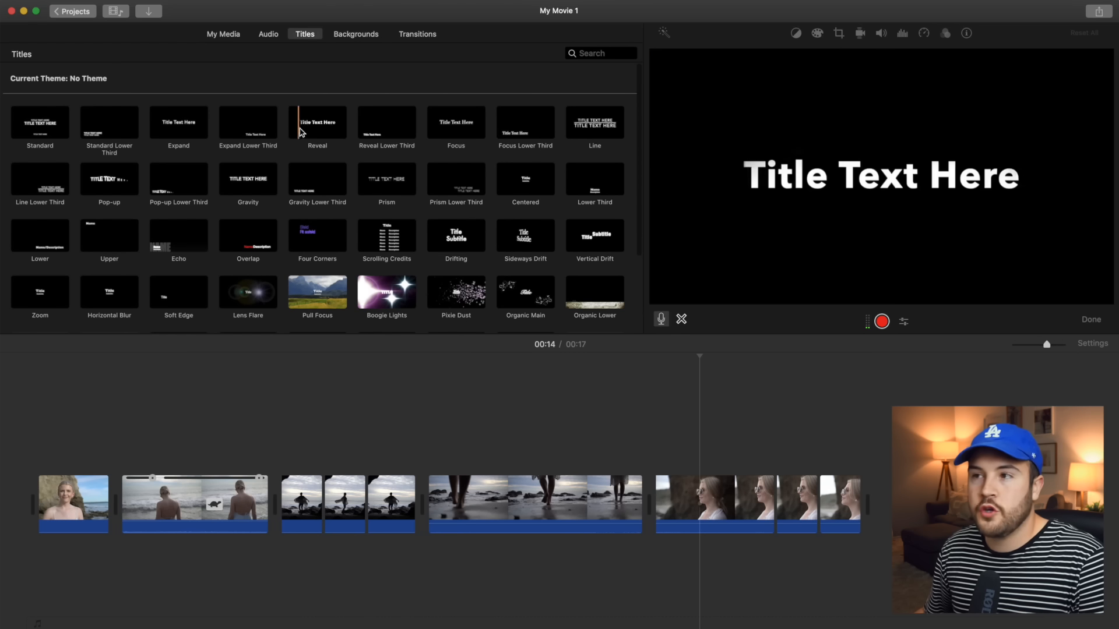
pyautogui.moveTo(317, 124)
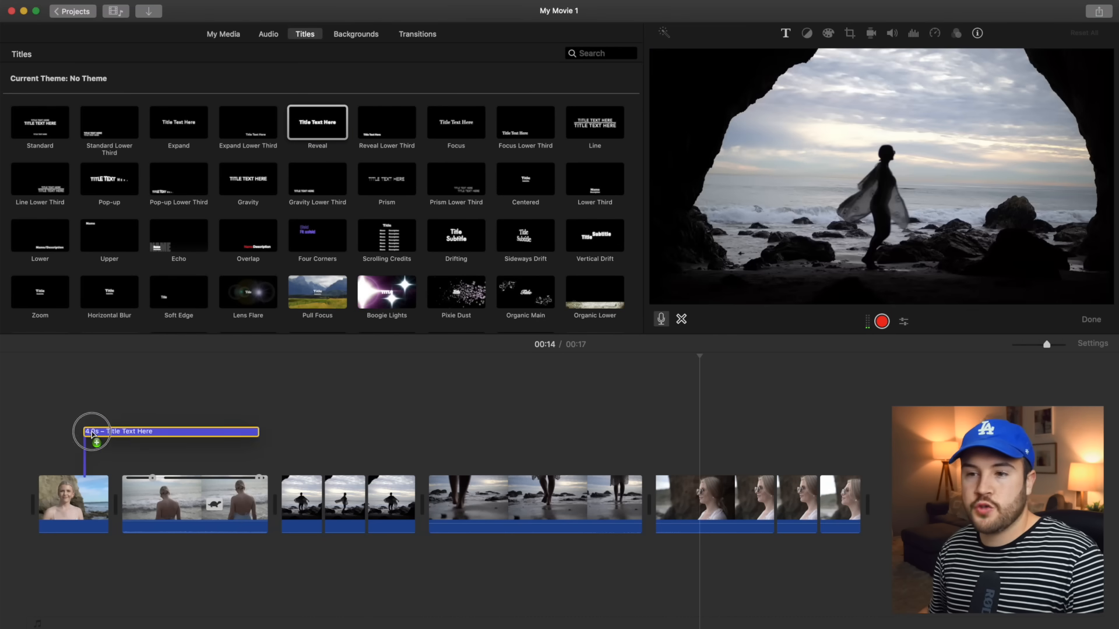
# - Add the Reveal title to the timeline and trim it to about 2.3 seconds
pyautogui.moveTo(93, 431); pyautogui.dragTo(434, 461)
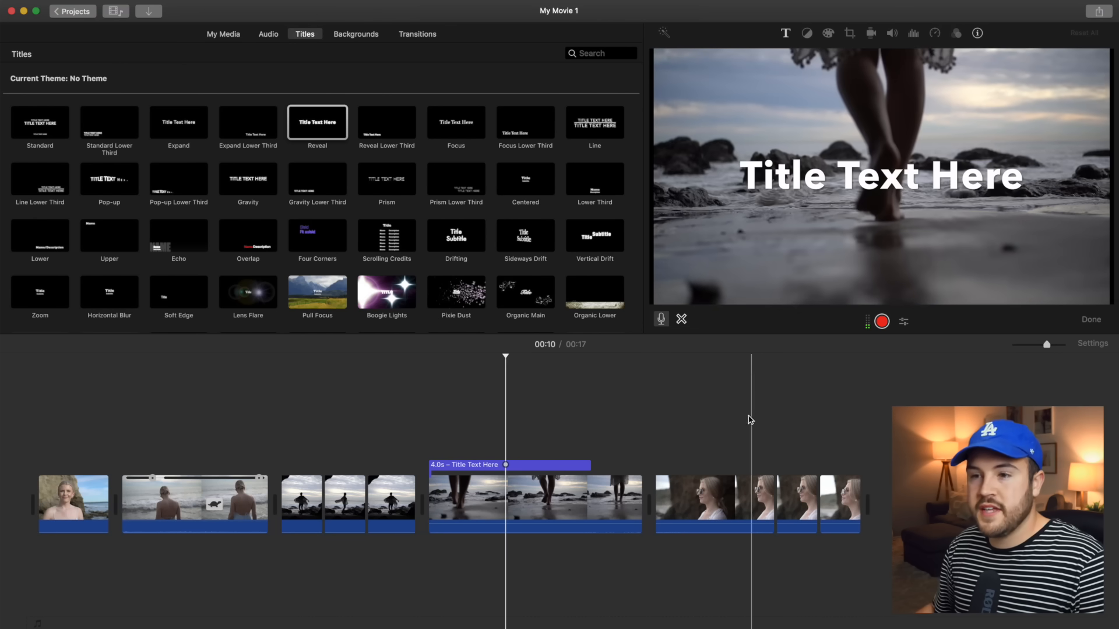
pyautogui.click(447, 464)
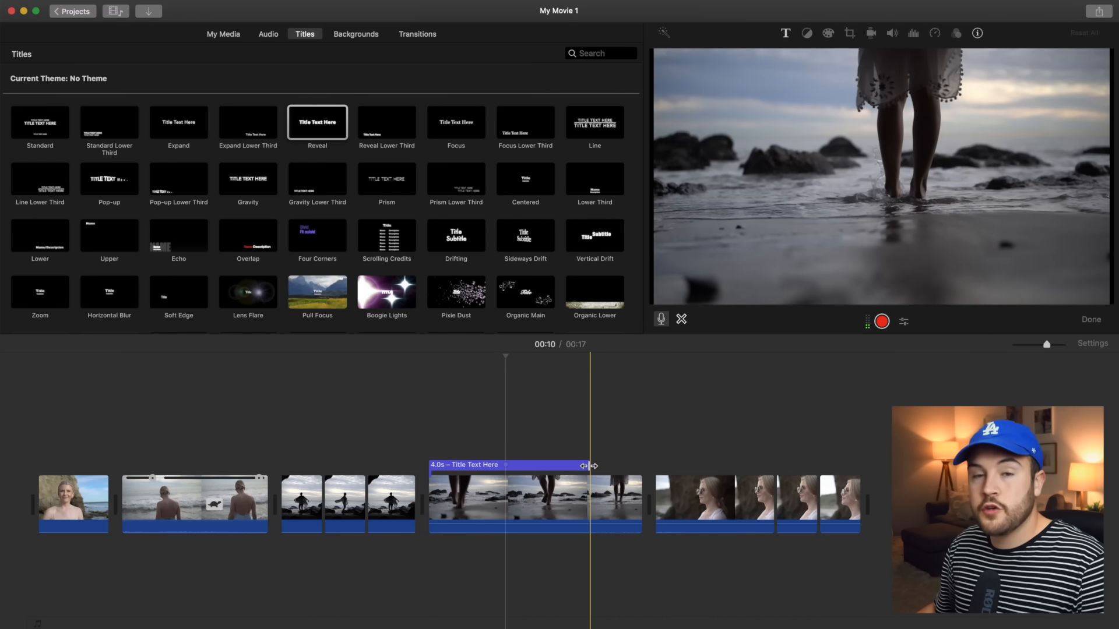
pyautogui.moveTo(585, 466); pyautogui.dragTo(639, 469)
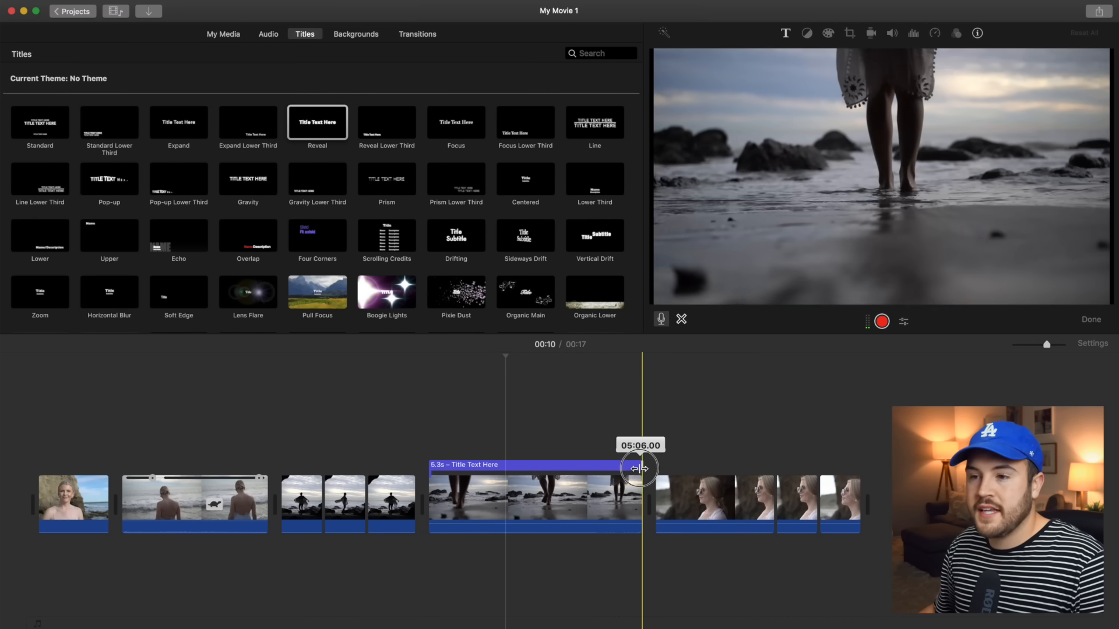
pyautogui.moveTo(638, 469); pyautogui.dragTo(672, 476)
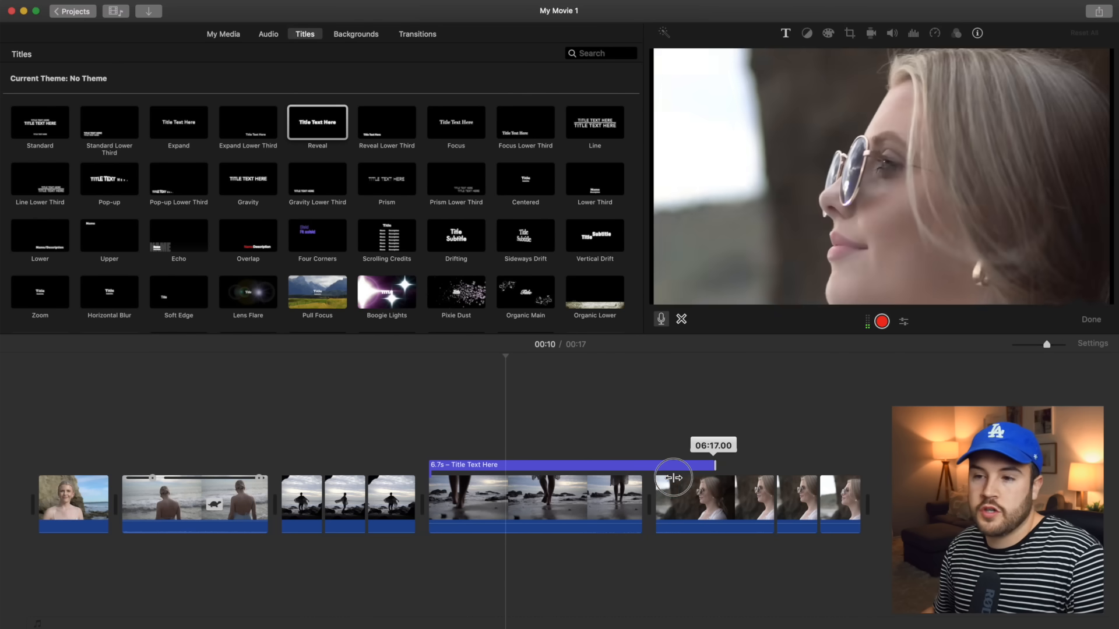
pyautogui.moveTo(672, 477); pyautogui.dragTo(443, 465)
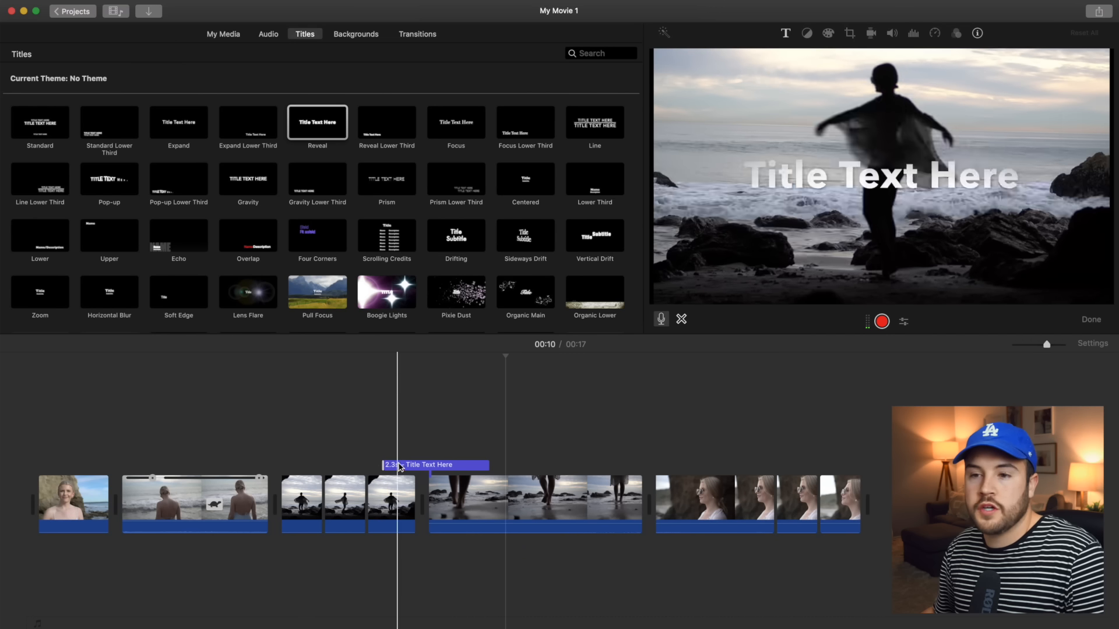
# - Reposition the Reveal title so it sits over the walking-feet clip
pyautogui.moveTo(417, 465); pyautogui.dragTo(500, 465)
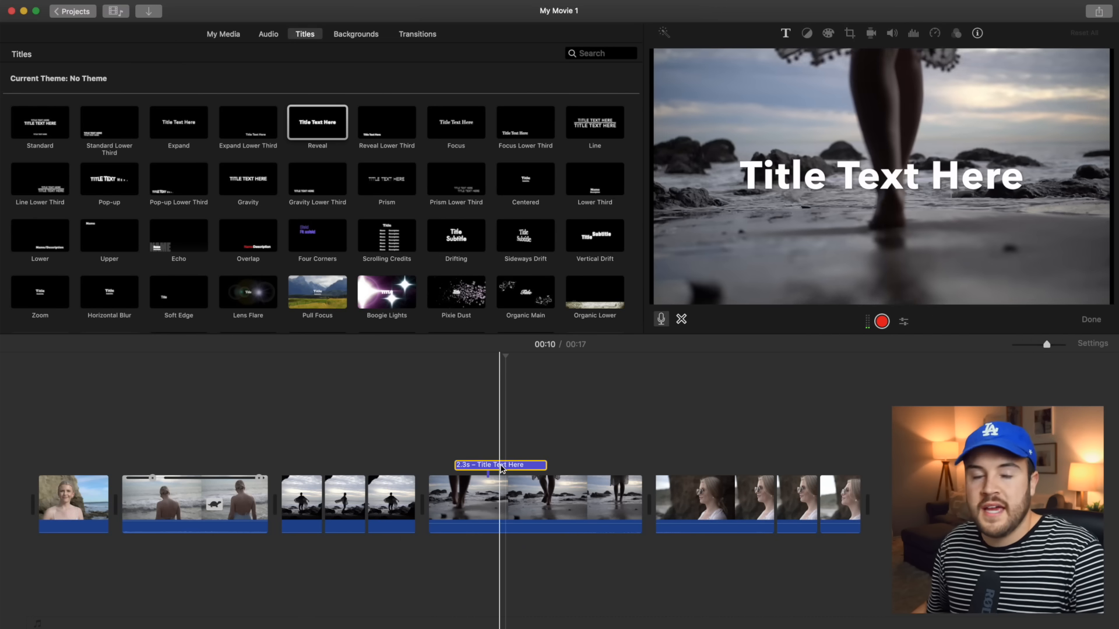
pyautogui.moveTo(500, 465); pyautogui.dragTo(100, 448)
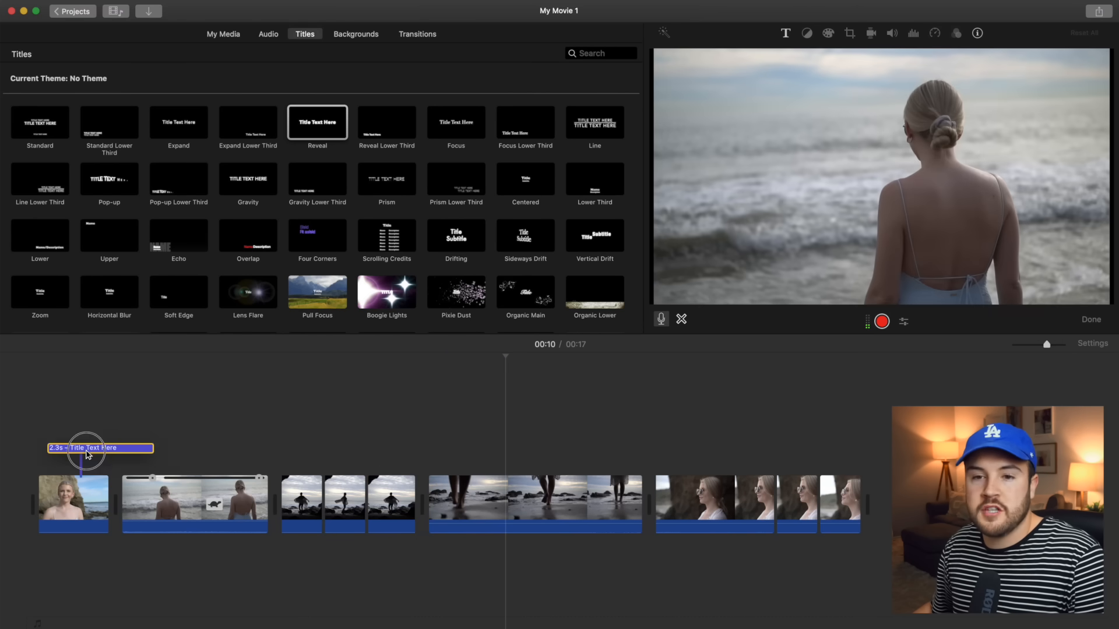
pyautogui.moveTo(85, 448); pyautogui.dragTo(490, 465)
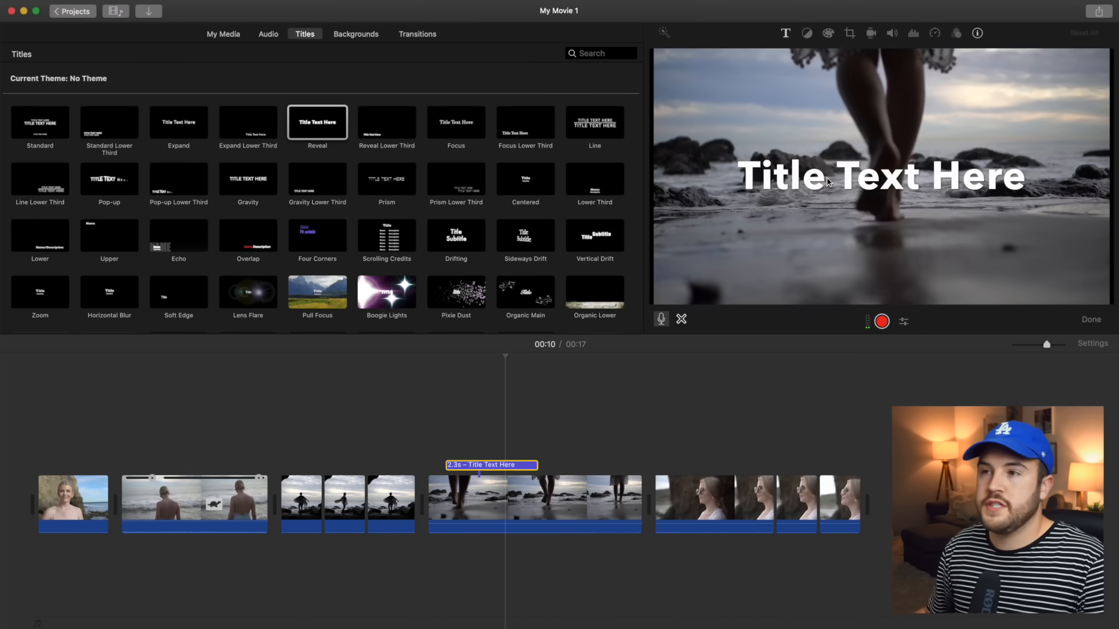
# - Edit the title text to THINK MEDIA in Helvetica Neue Bold
pyautogui.doubleClick(878, 176)
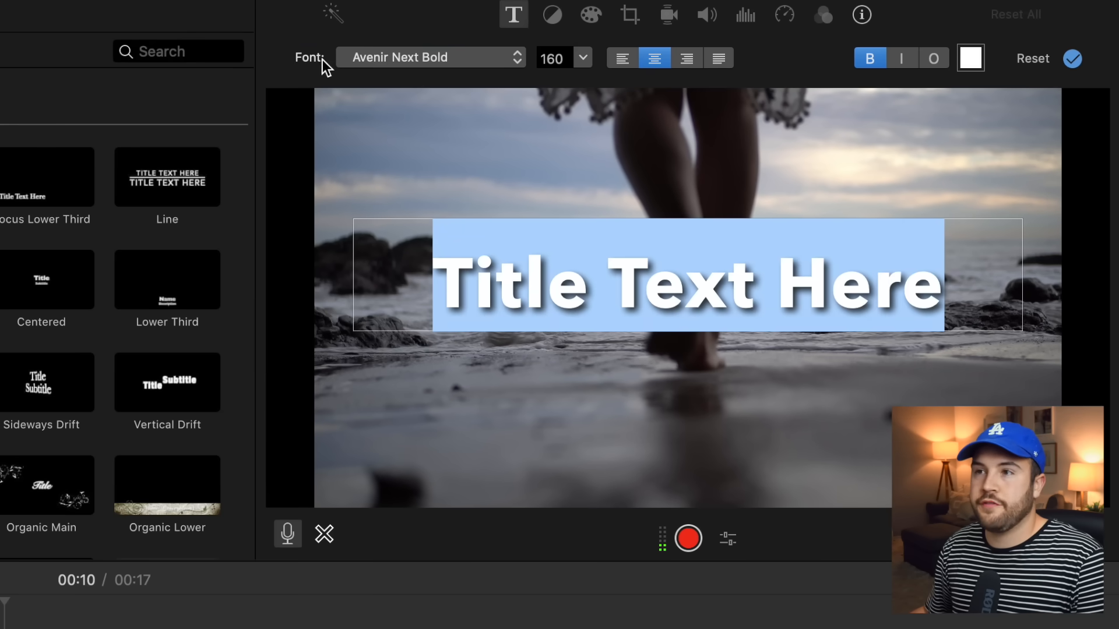
pyautogui.click(428, 58)
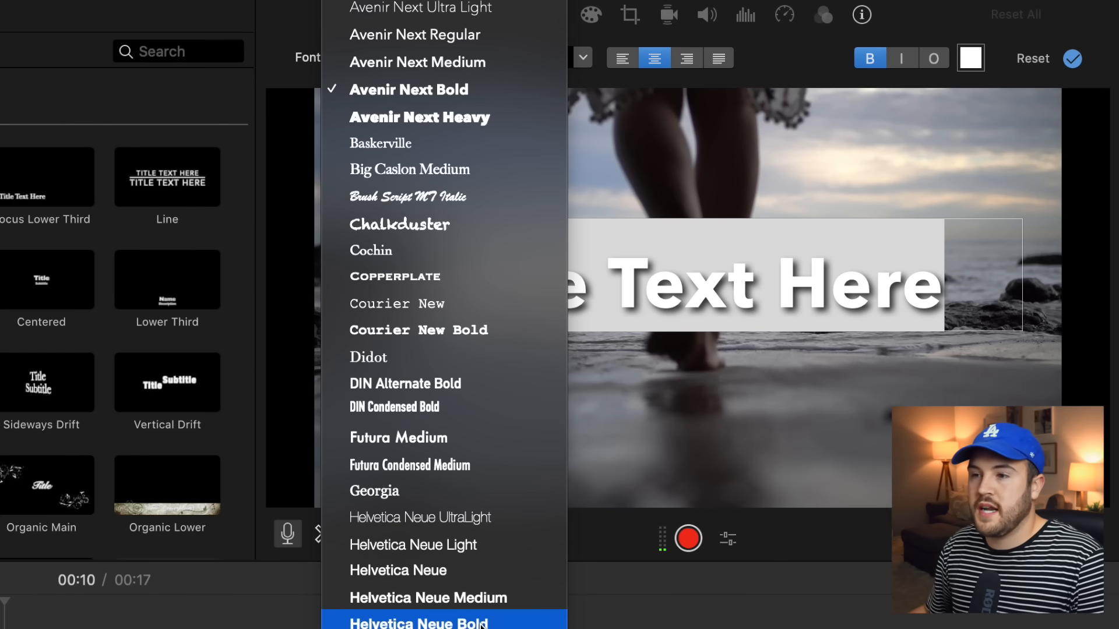
pyautogui.click(418, 624)
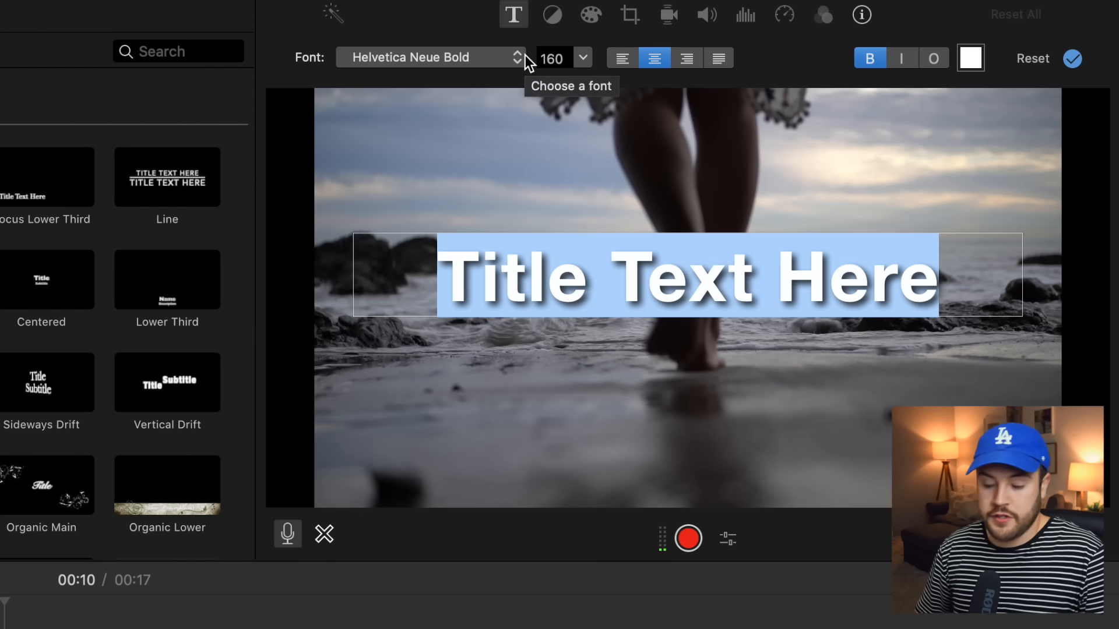
pyautogui.write('THINK MEDIA')
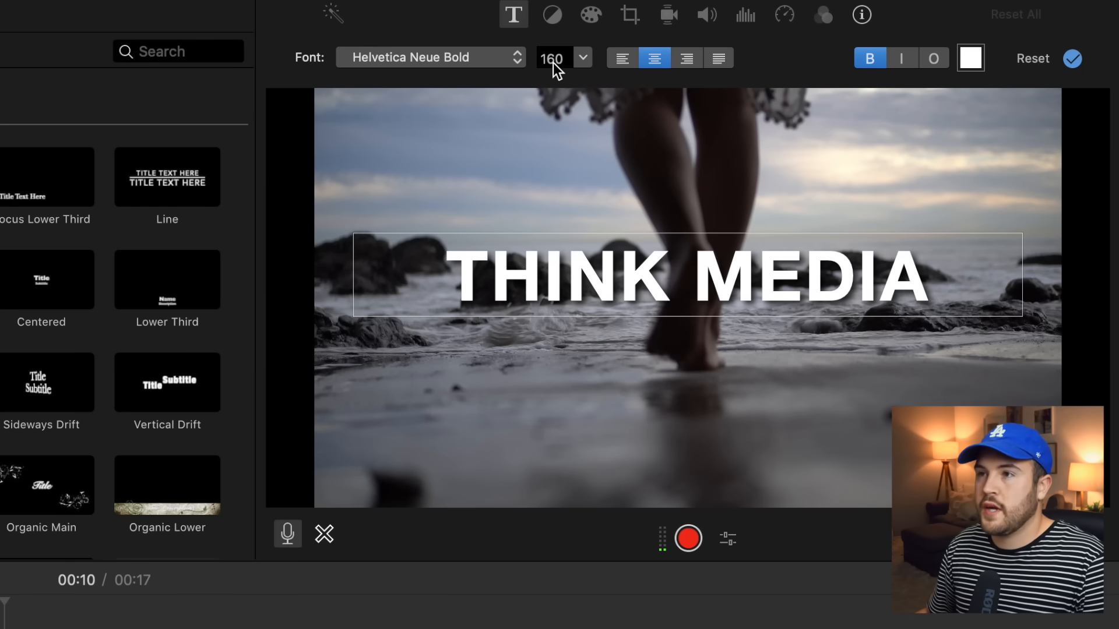
pyautogui.moveTo(552, 64)
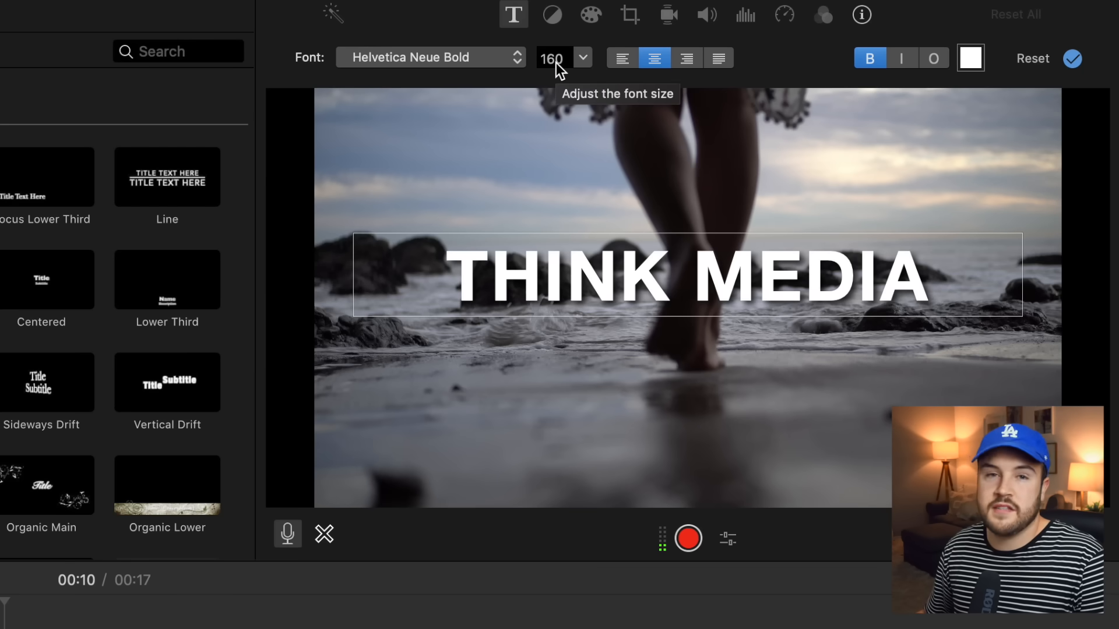
# - Set the THINK MEDIA title's font size to 200 after trying 36, 102 and 146
pyautogui.click(581, 57)
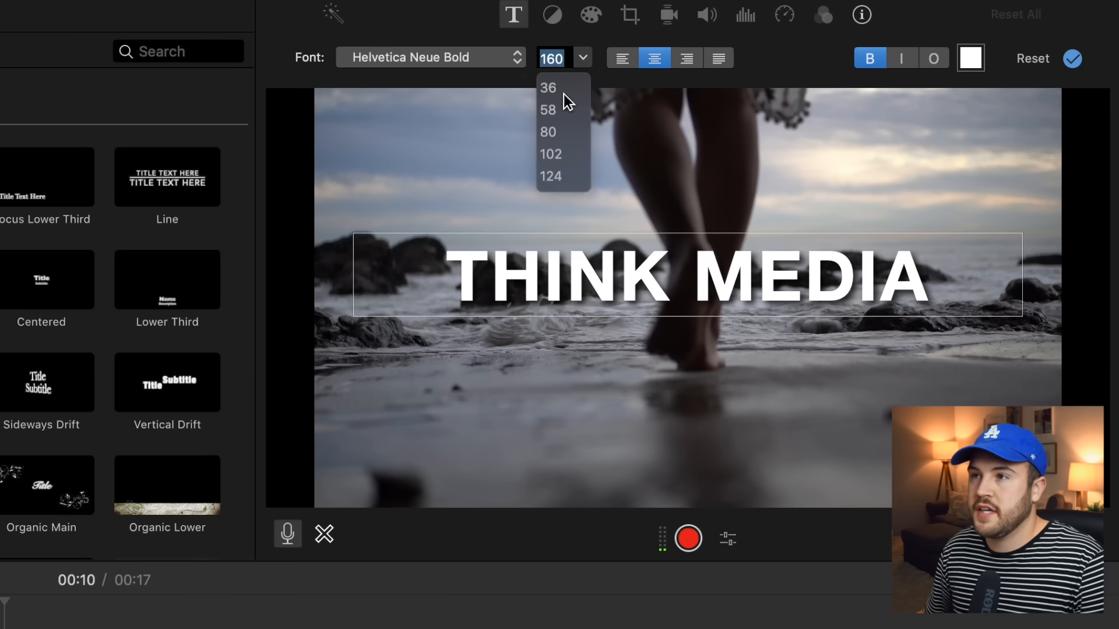
pyautogui.click(547, 87)
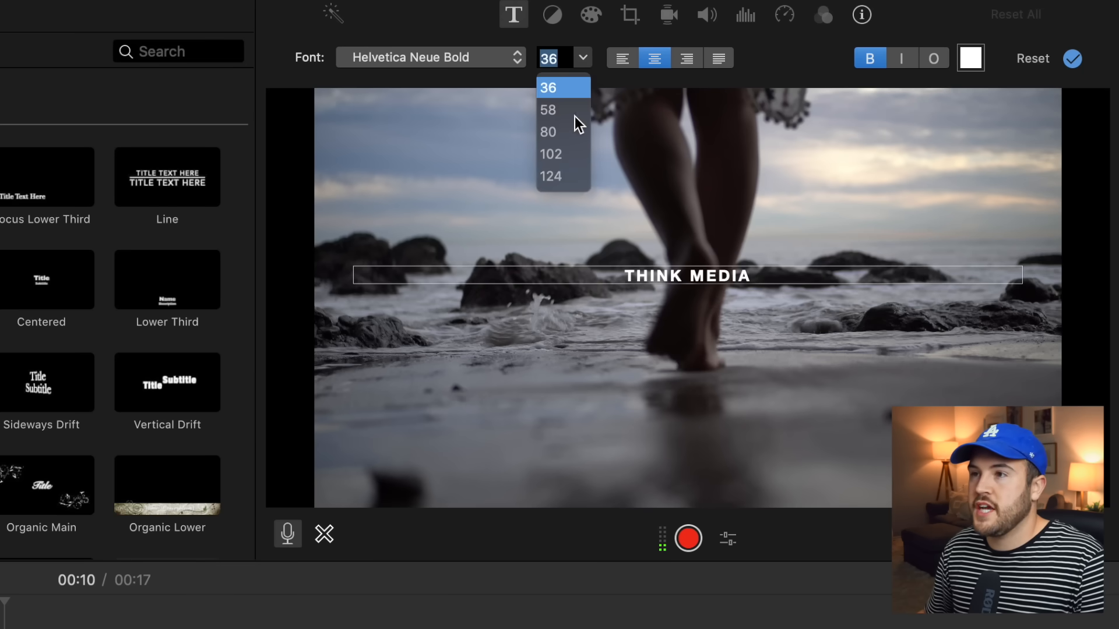
pyautogui.click(550, 153)
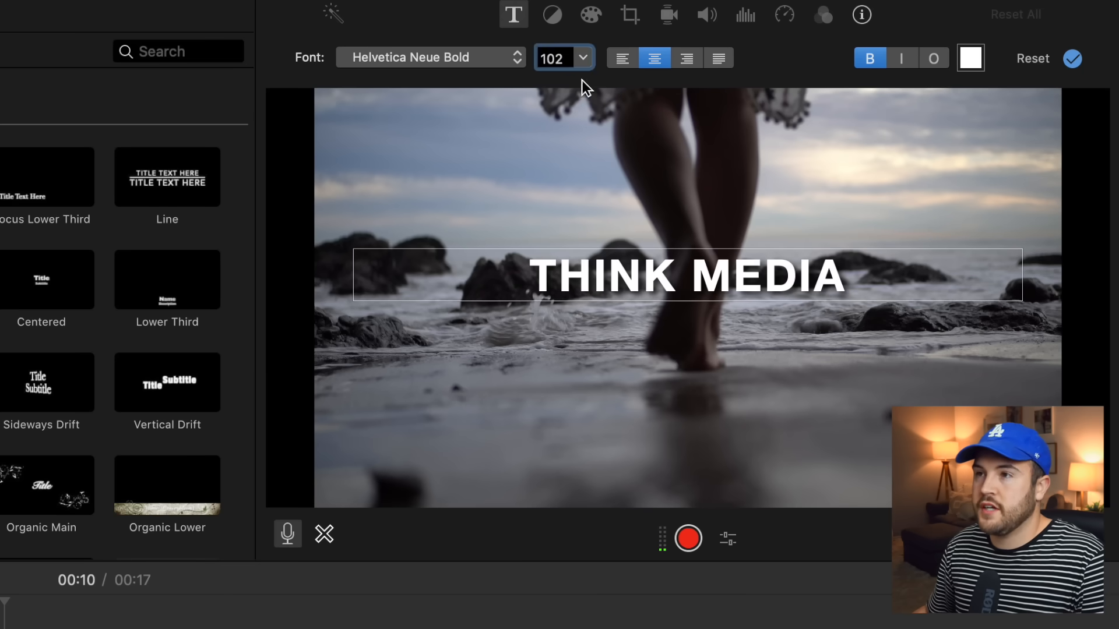
pyautogui.click(557, 57)
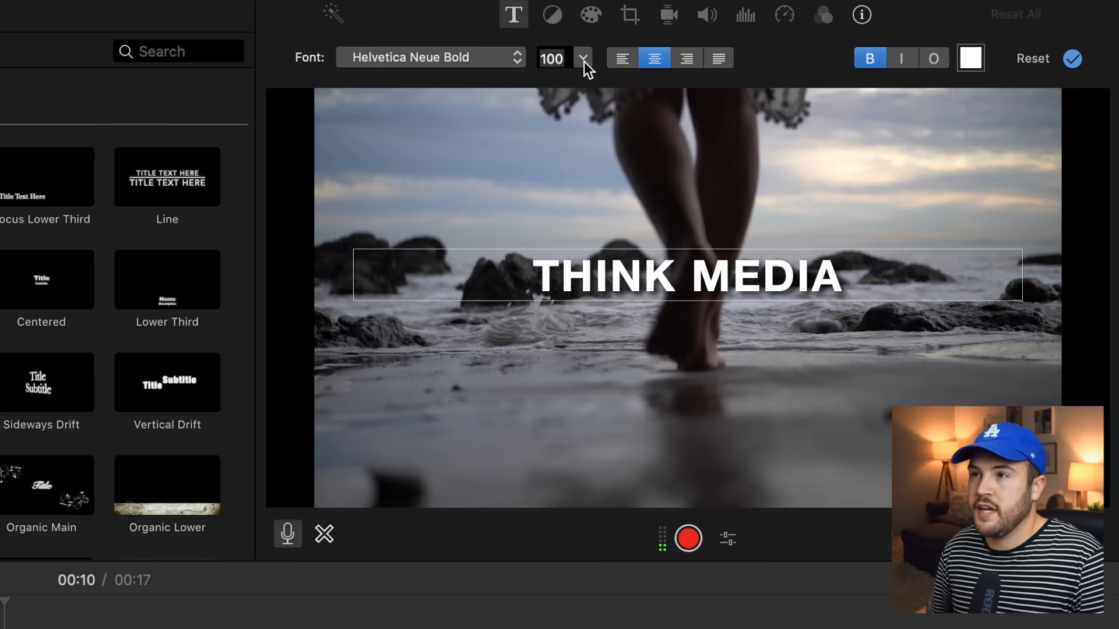
pyautogui.click(582, 57)
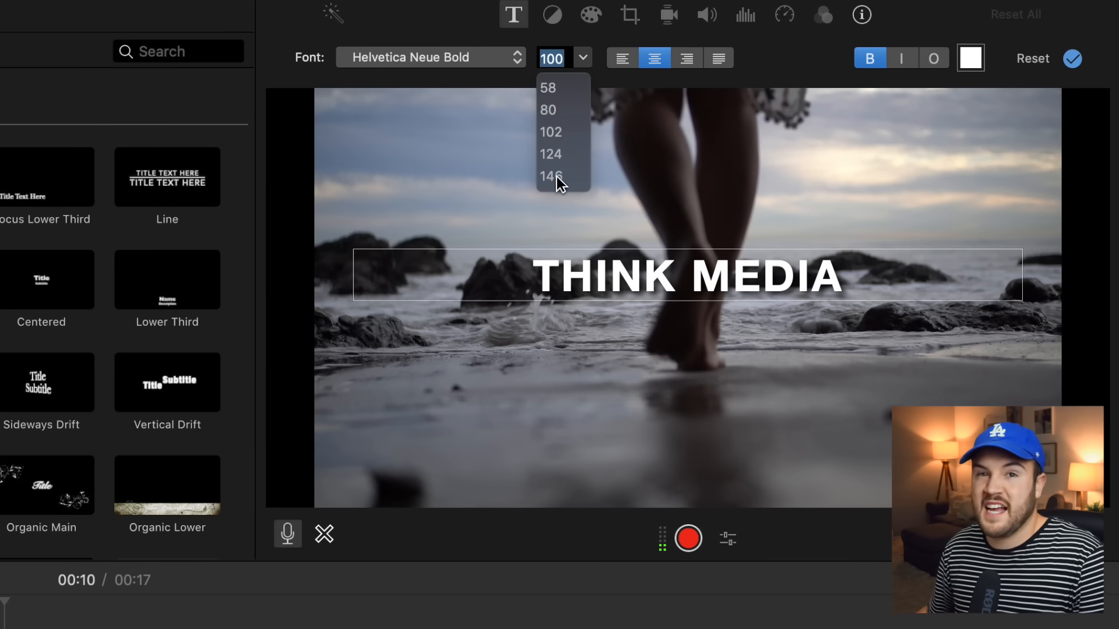
pyautogui.click(550, 176)
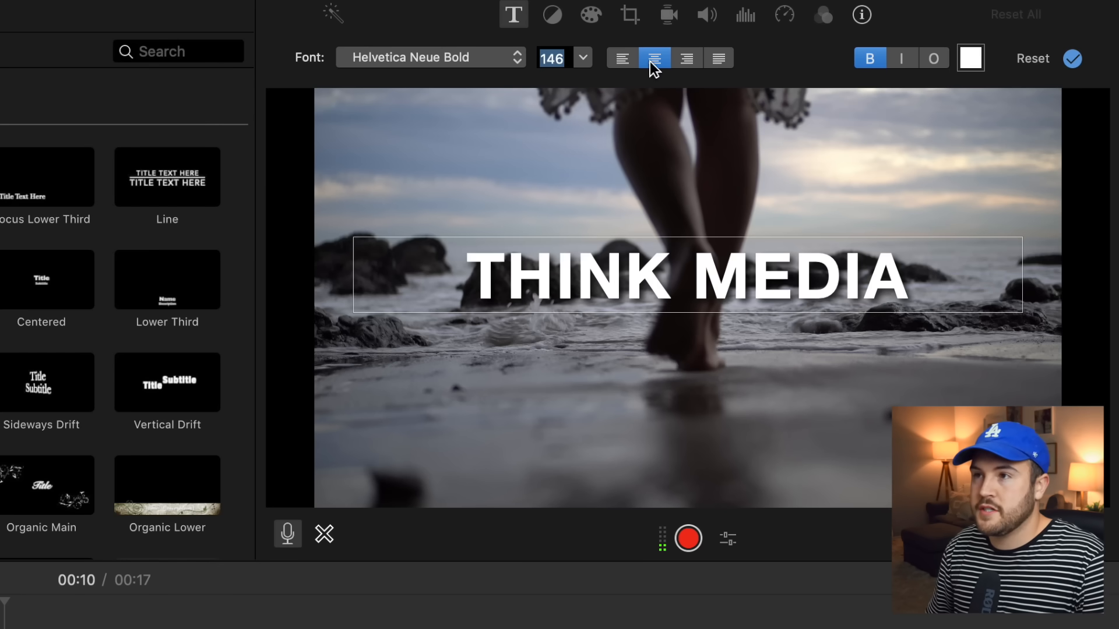
pyautogui.write('200')
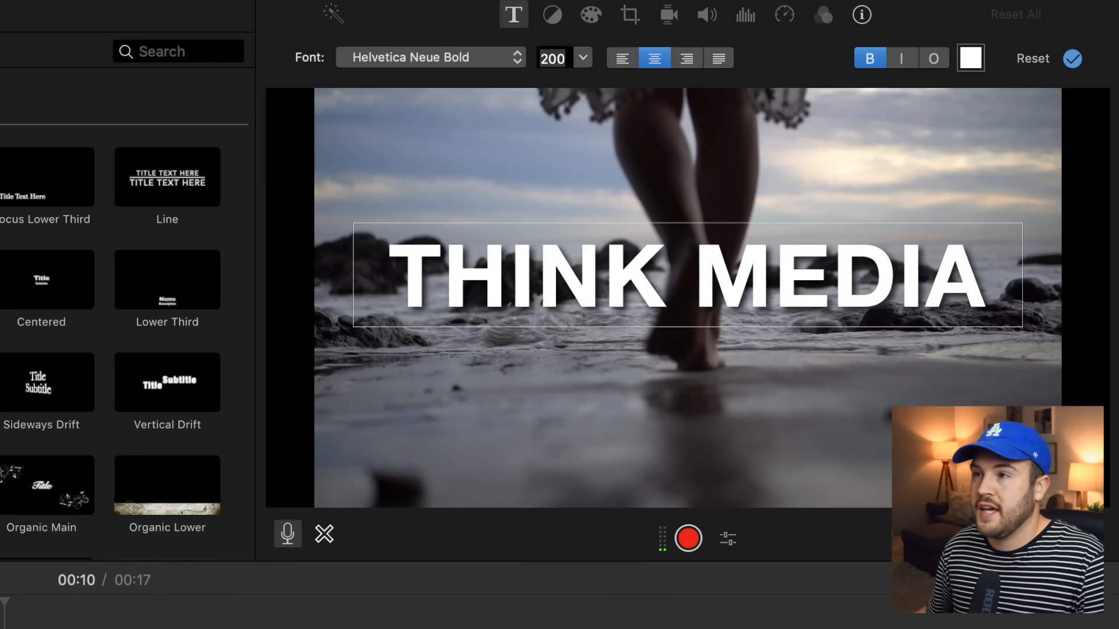
pyautogui.click(553, 59)
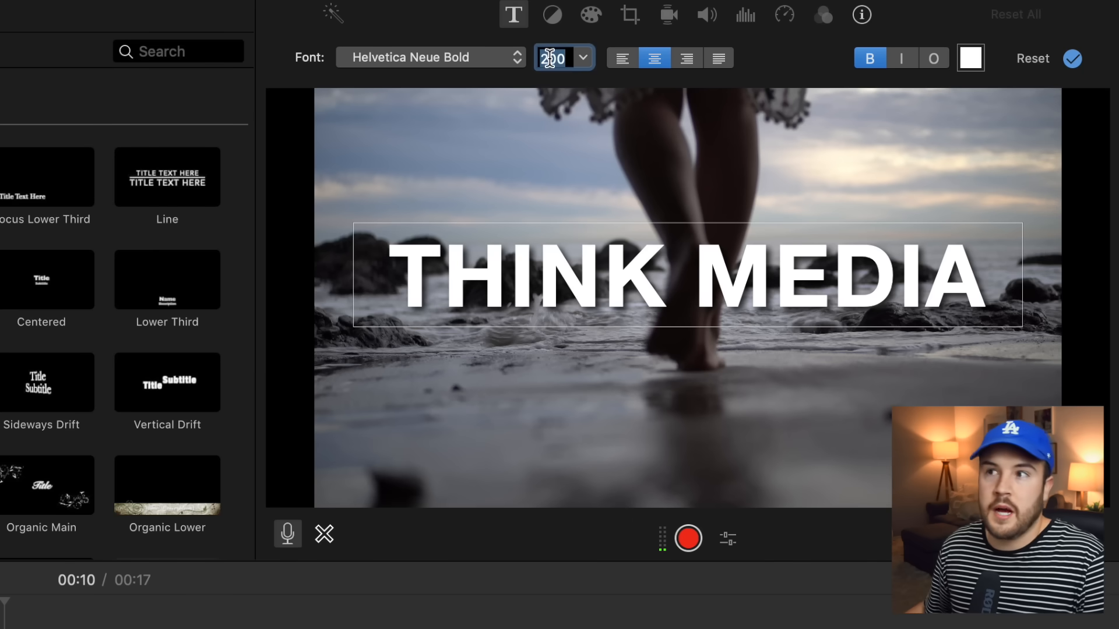
pyautogui.write('200')
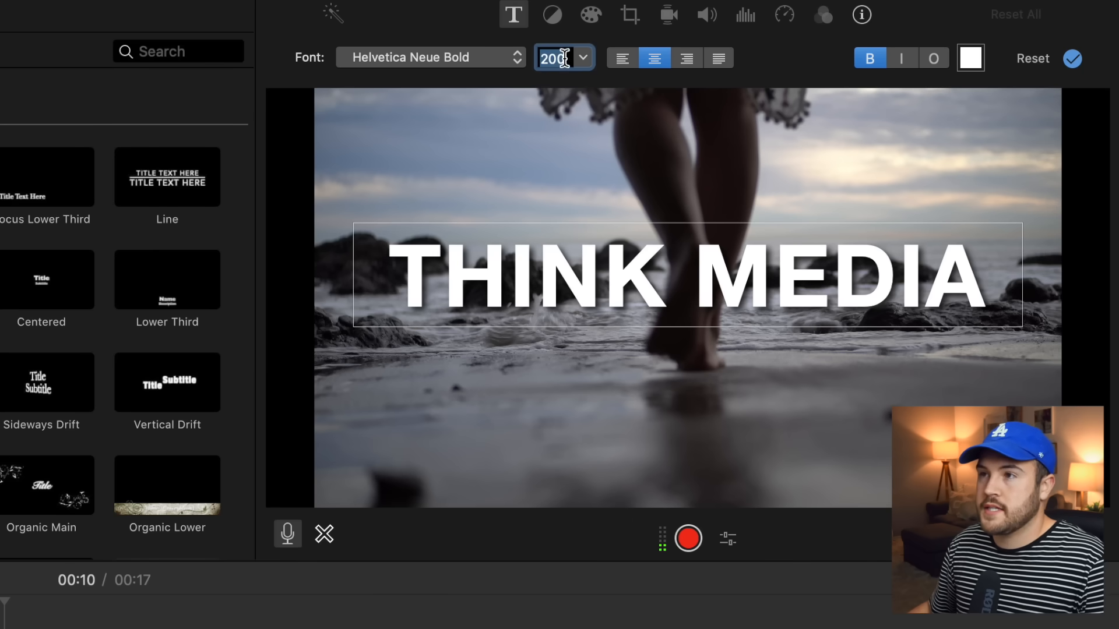
# - Centre the title text and make it bold italic after trying left and right alignment
pyautogui.click(685, 58)
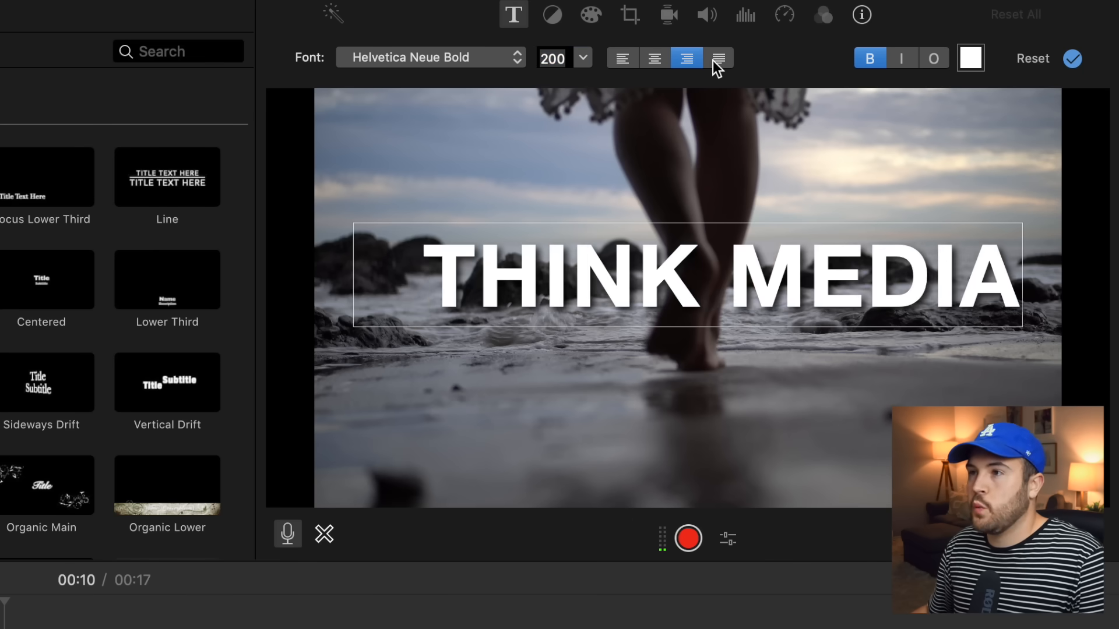
pyautogui.click(621, 59)
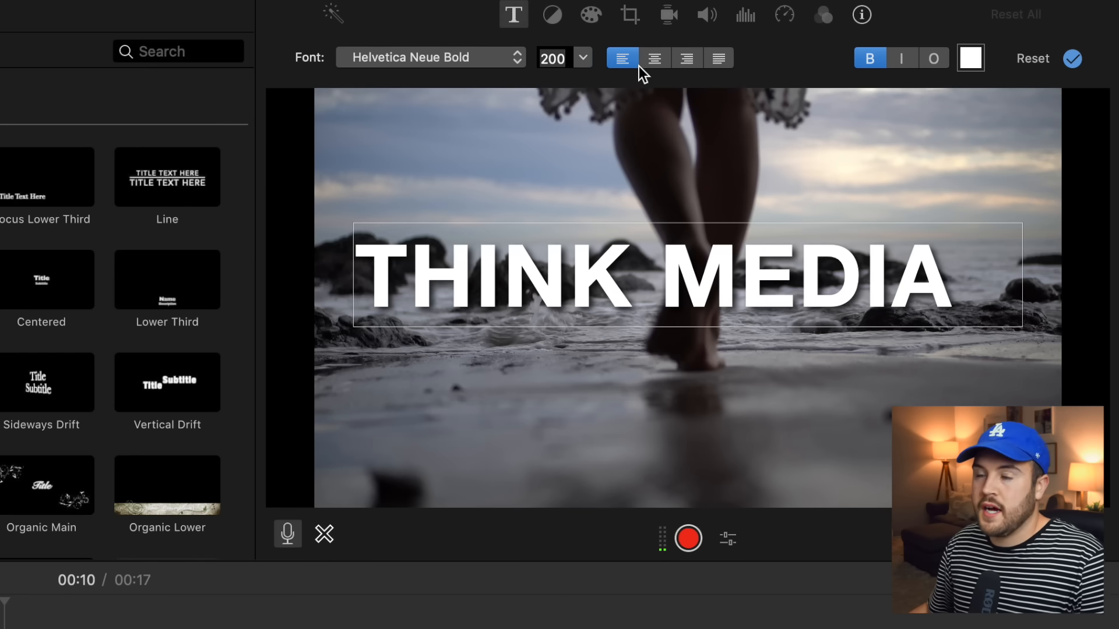
pyautogui.click(686, 58)
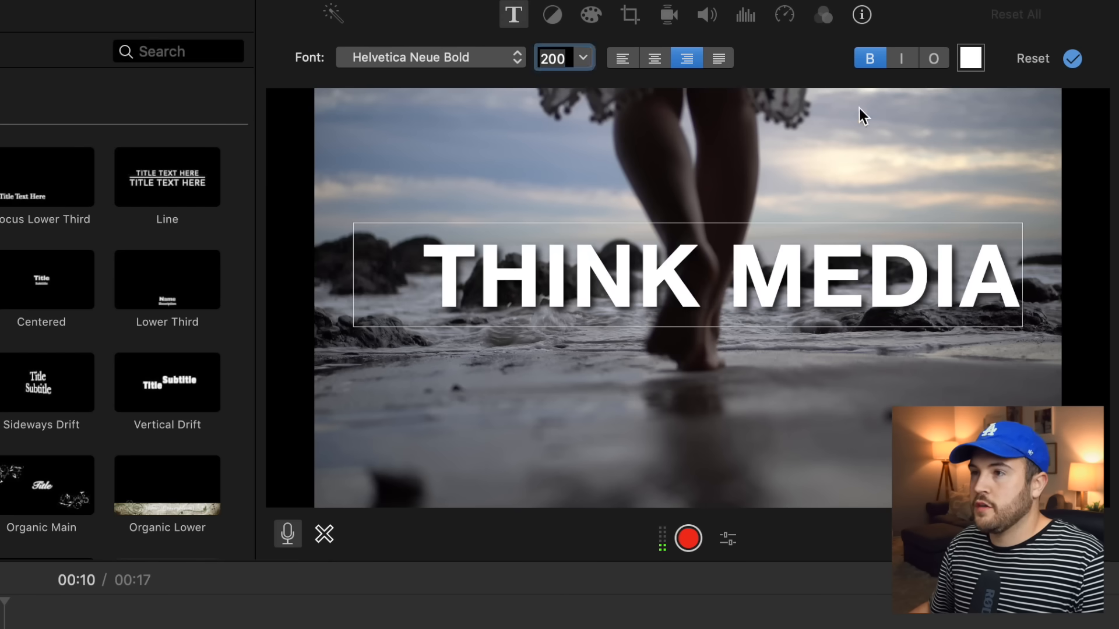
pyautogui.click(653, 59)
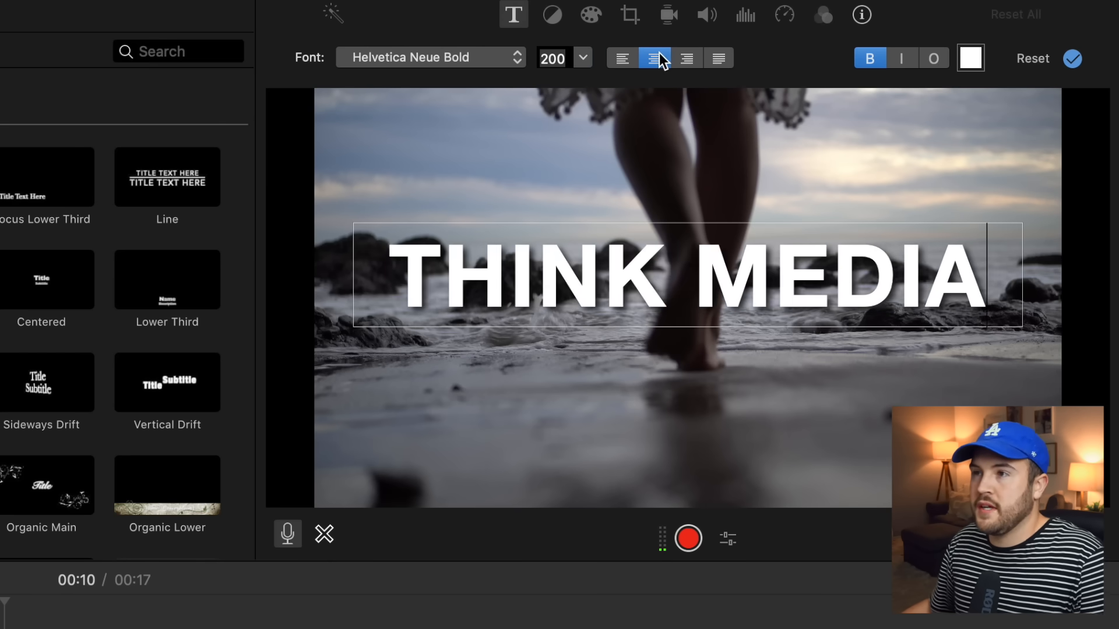
pyautogui.click(870, 58)
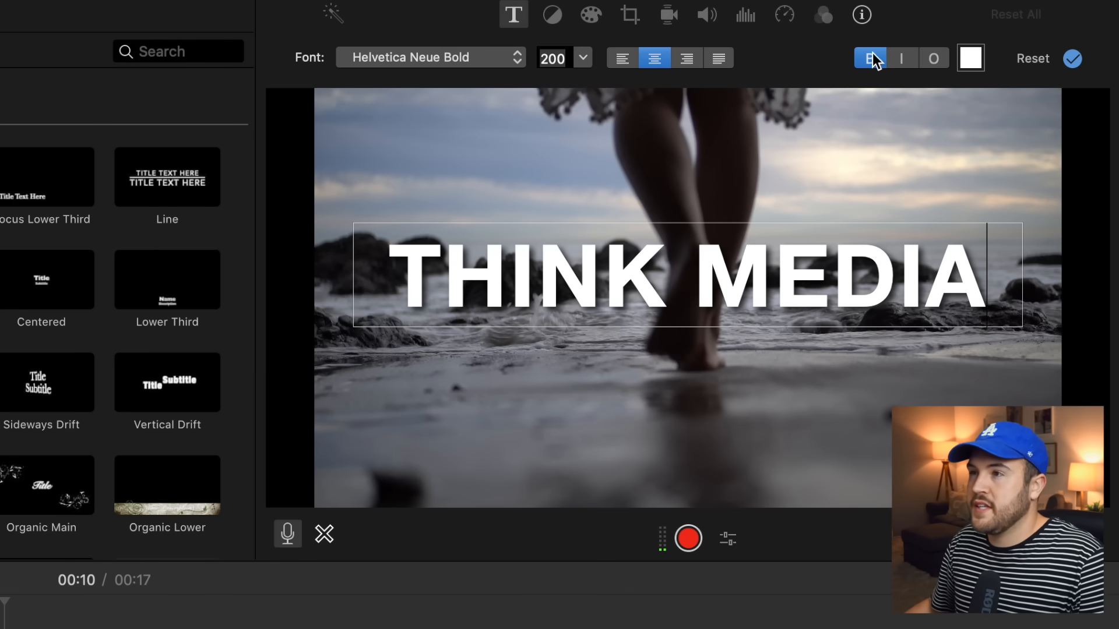
pyautogui.click(900, 59)
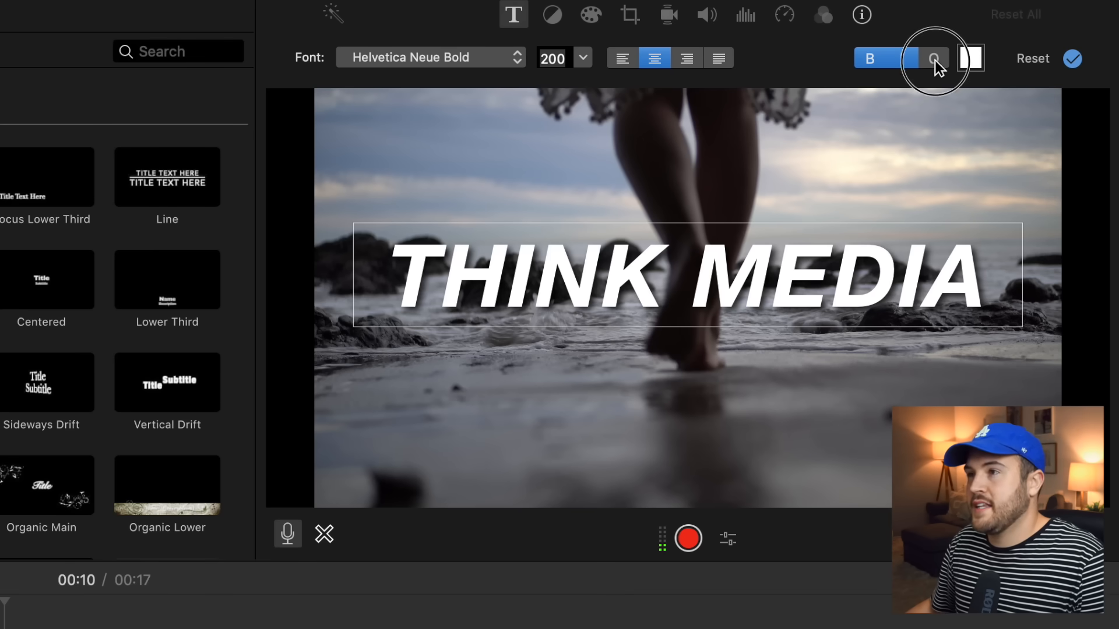
pyautogui.click(900, 58)
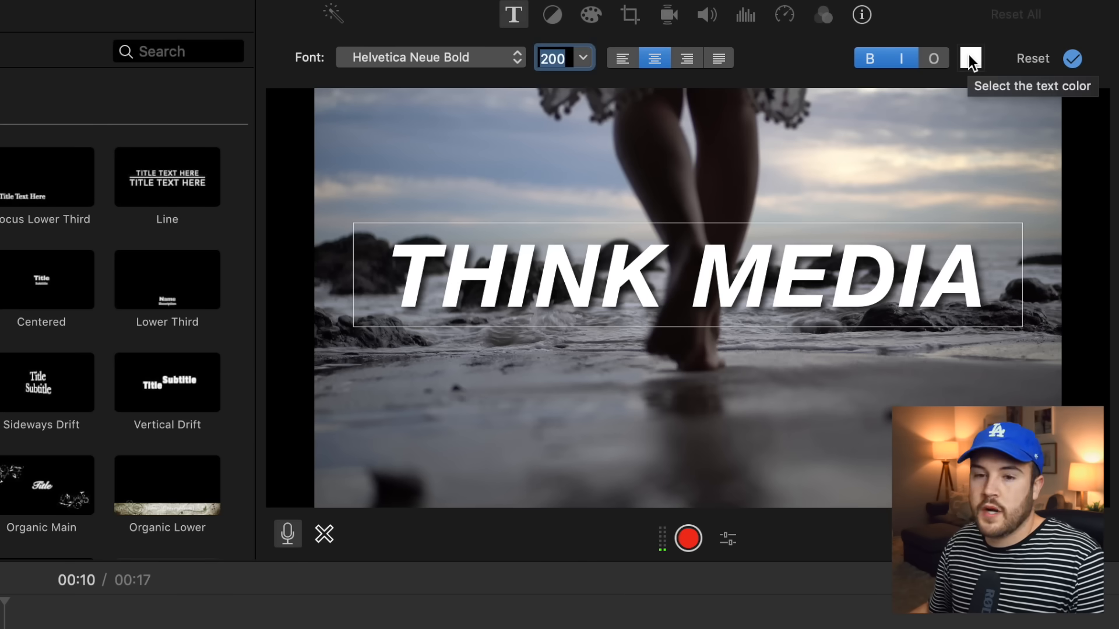
# - Try red and green text colours in the Colors panel before settling on yellow
pyautogui.click(971, 58)
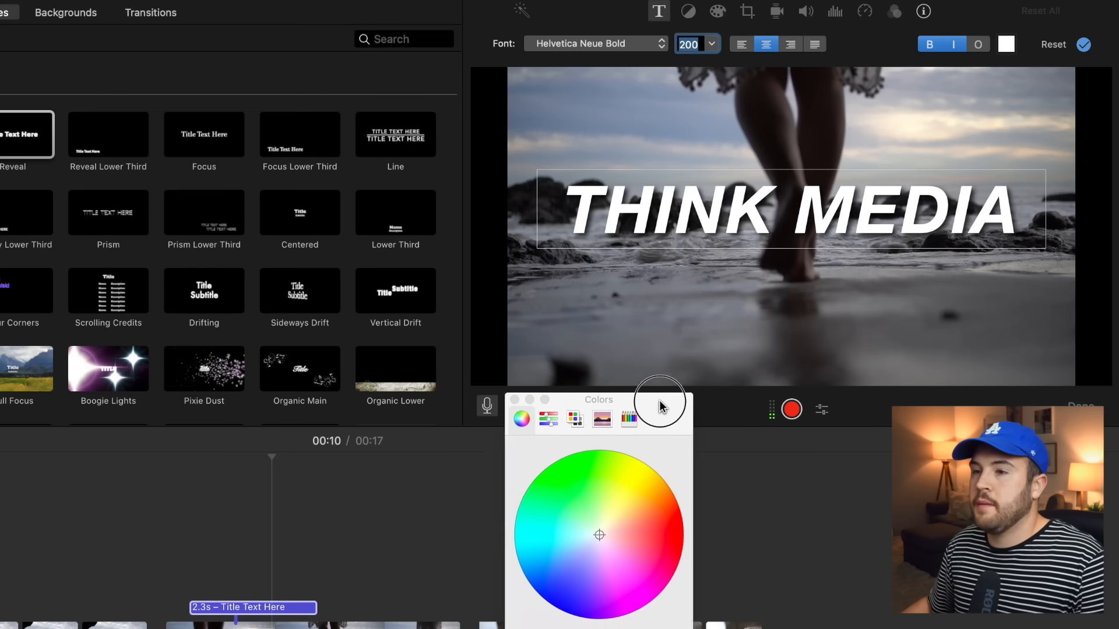
pyautogui.click(678, 428)
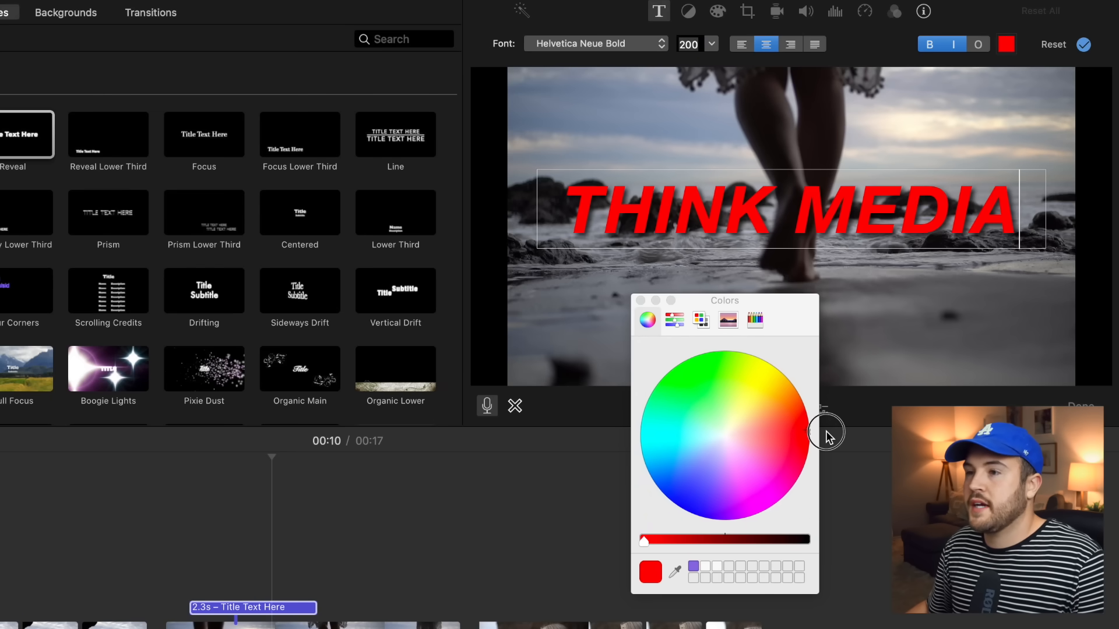
pyautogui.click(674, 319)
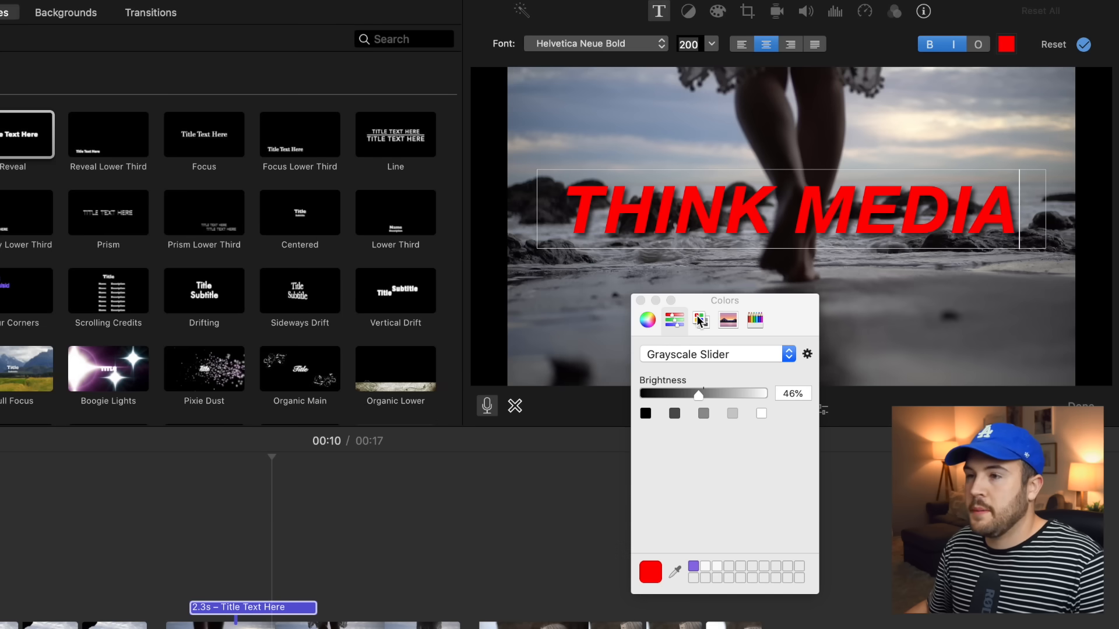
pyautogui.click(700, 319)
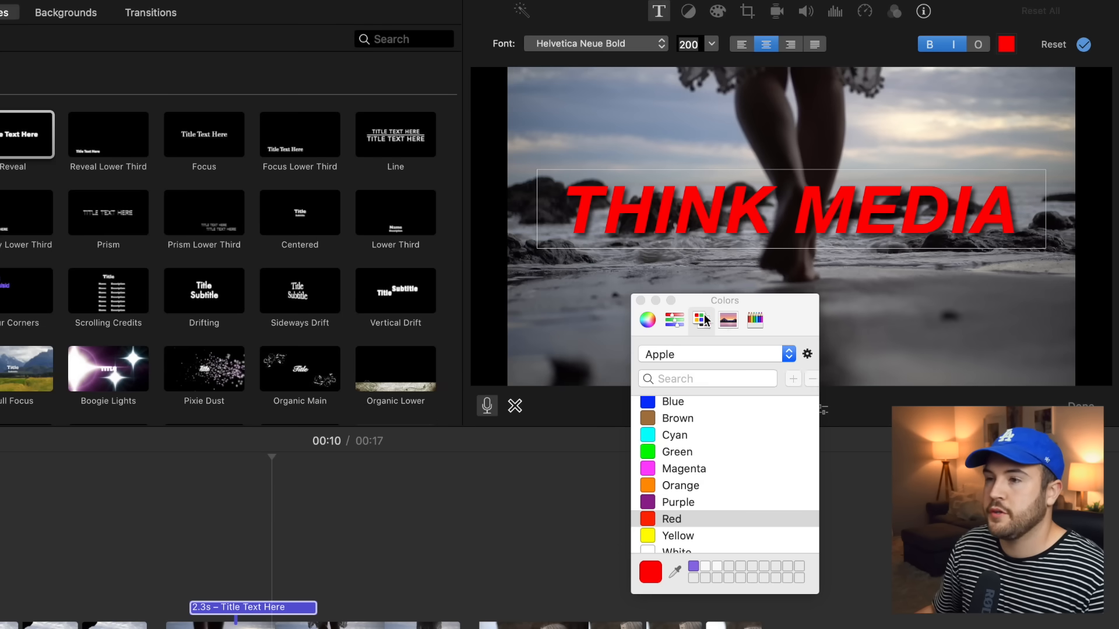
pyautogui.click(676, 452)
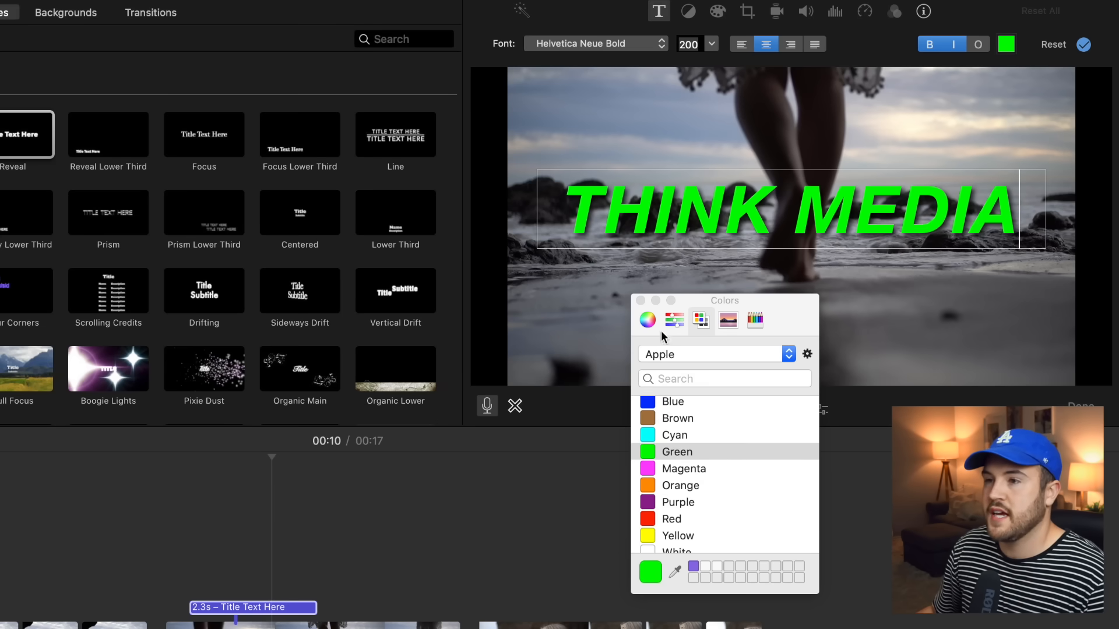
pyautogui.click(645, 320)
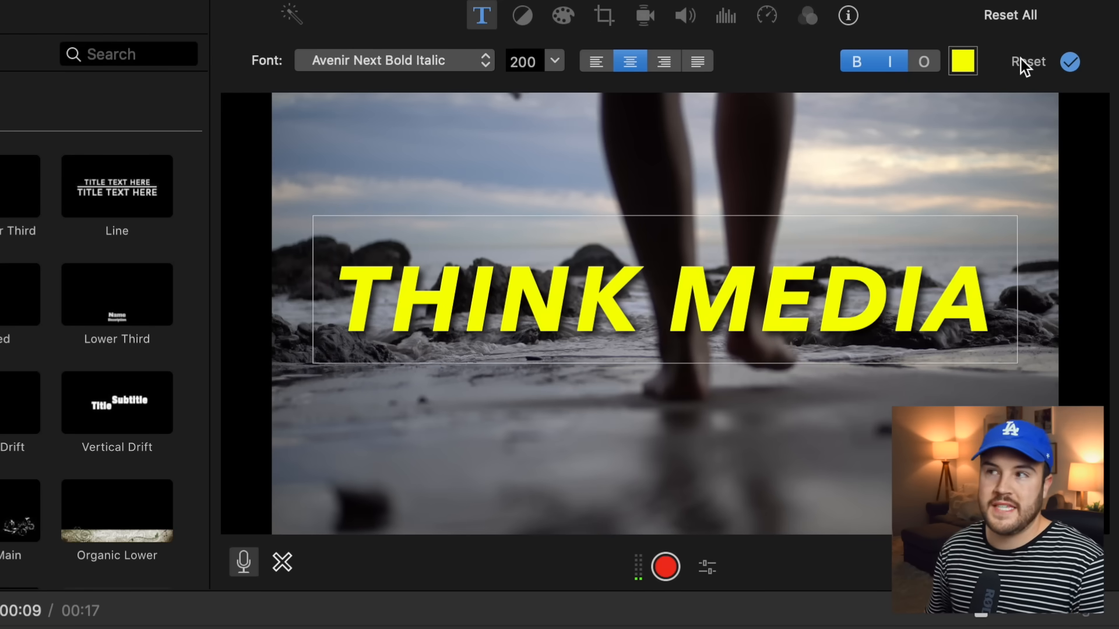
pyautogui.moveTo(1068, 61)
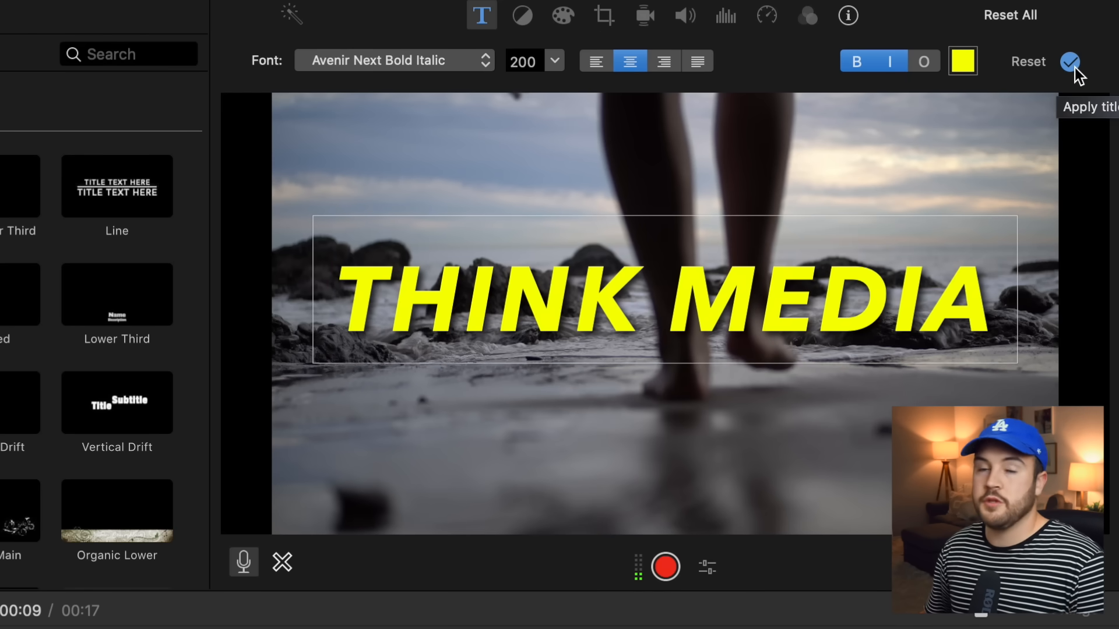
# - Apply the title style and extend the THINK MEDIA title to about 3.5 seconds
pyautogui.click(1069, 61)
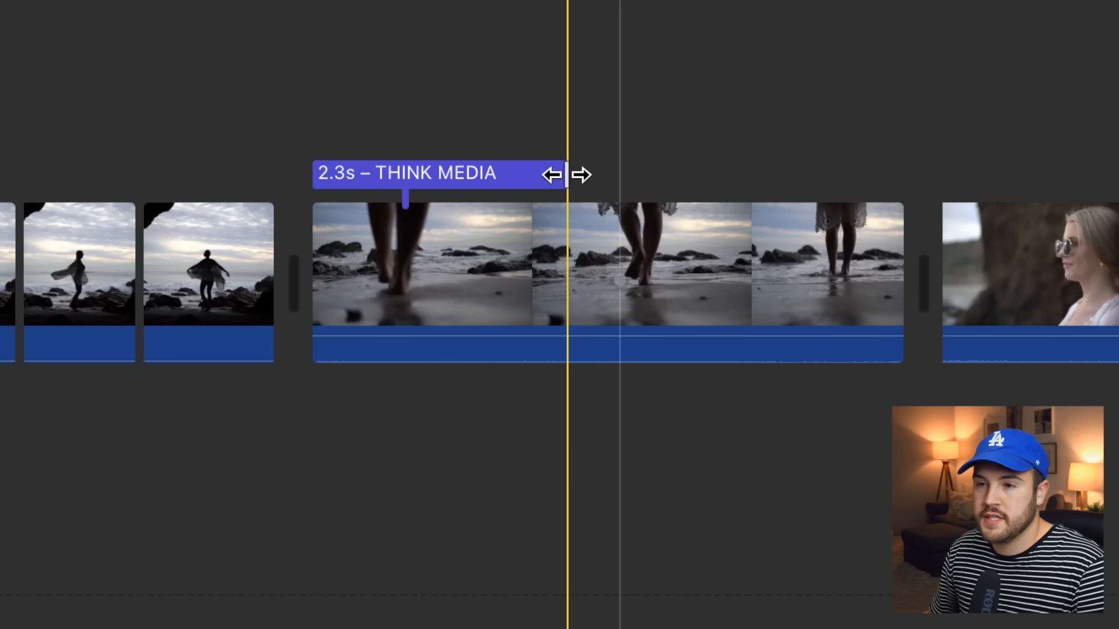
pyautogui.moveTo(560, 175); pyautogui.dragTo(710, 184)
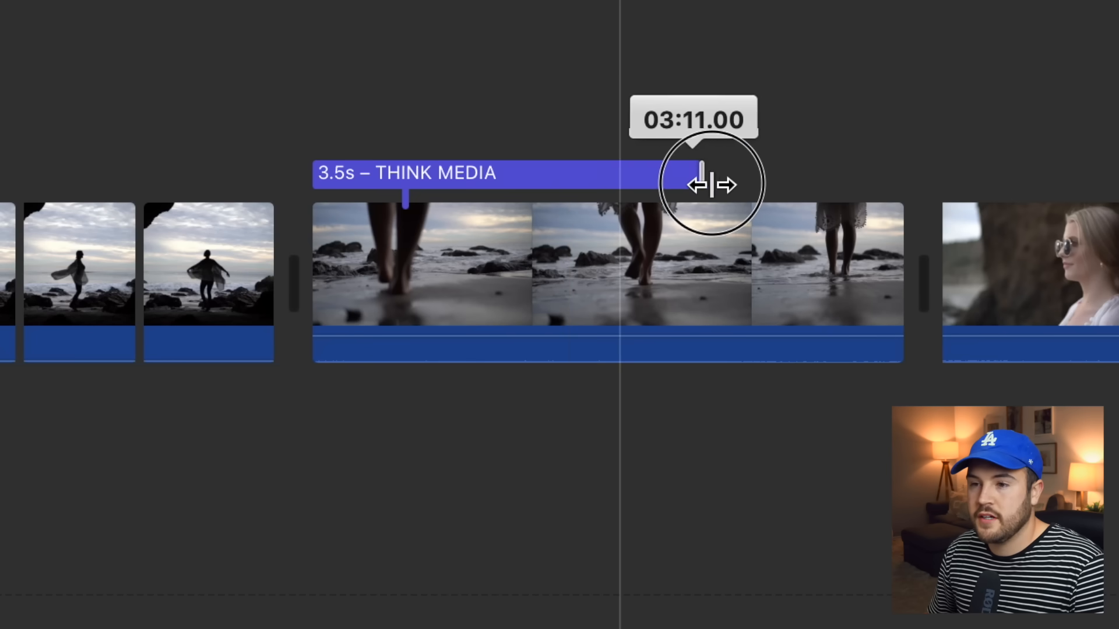
pyautogui.moveTo(703, 184); pyautogui.dragTo(770, 184)
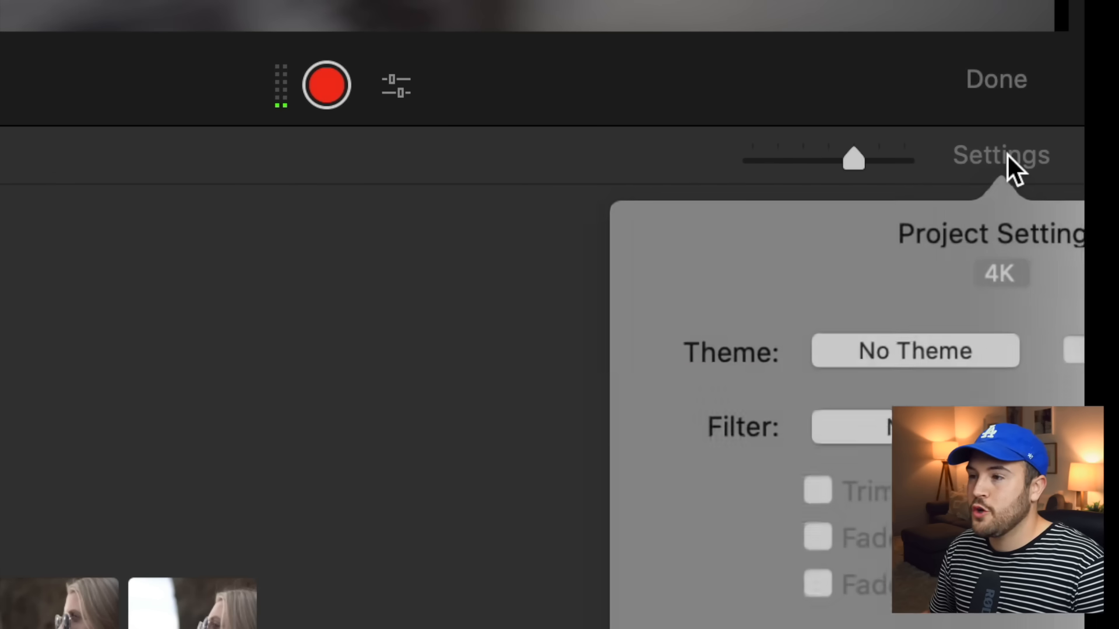
# - Show the Project Settings with no theme, no filter and fades off
pyautogui.click(1000, 155)
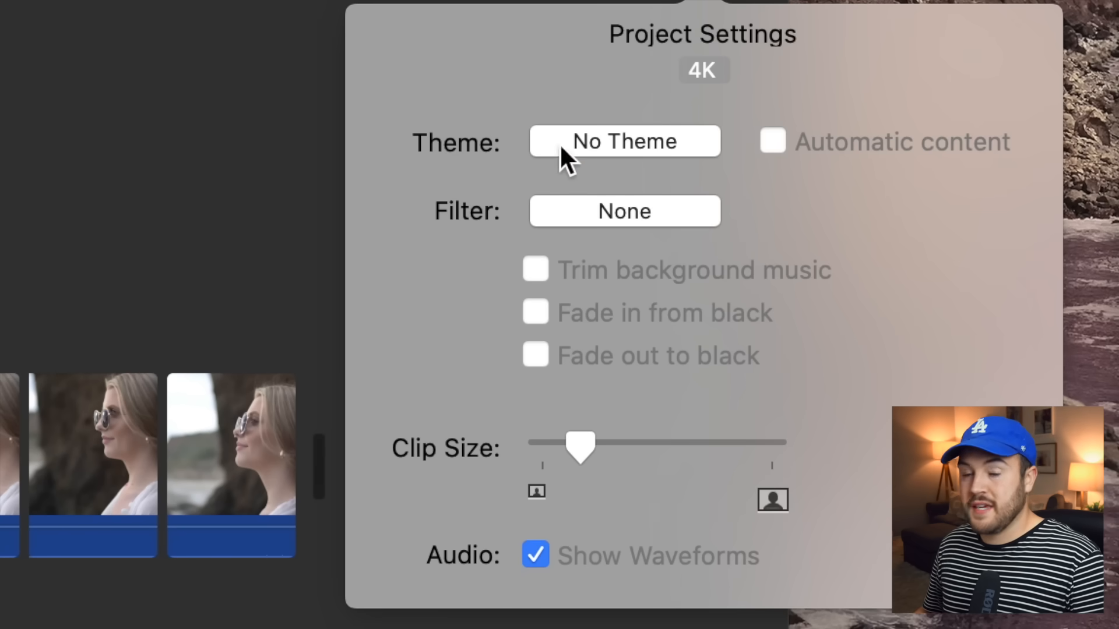
pyautogui.moveTo(707, 142)
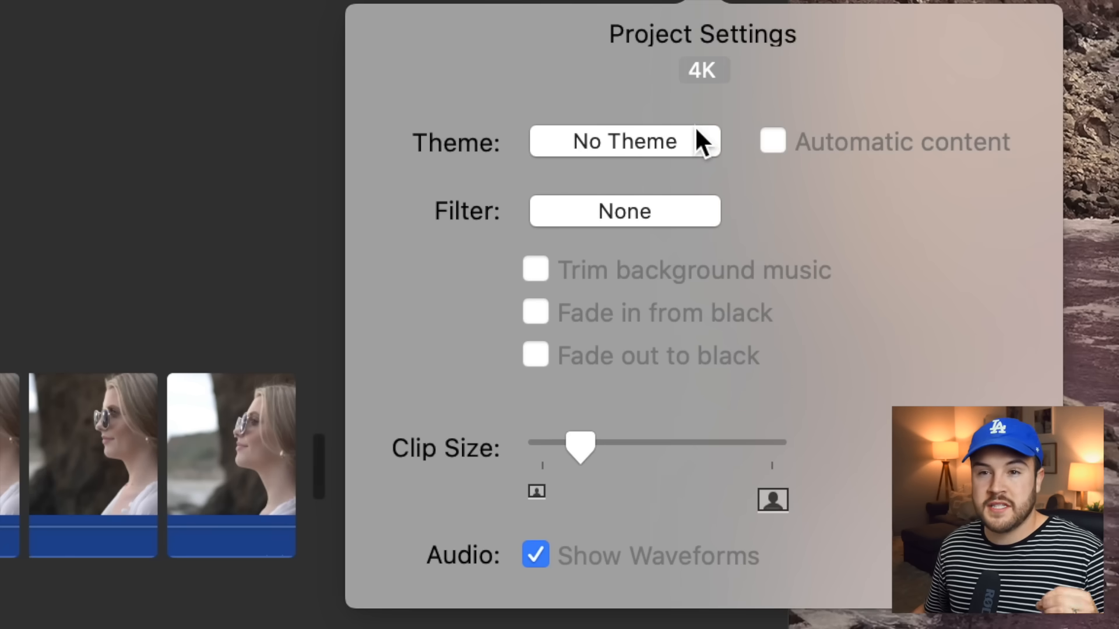
pyautogui.moveTo(696, 141)
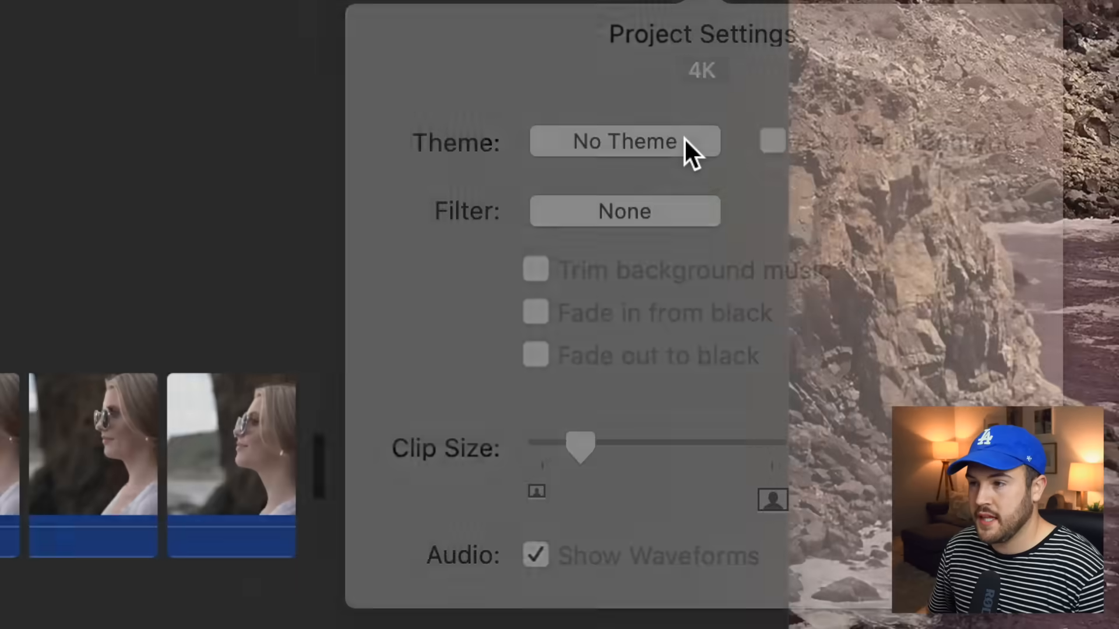
# - Preview Bright, Modern and Playful themes, then choose the Neon theme
pyautogui.click(623, 141)
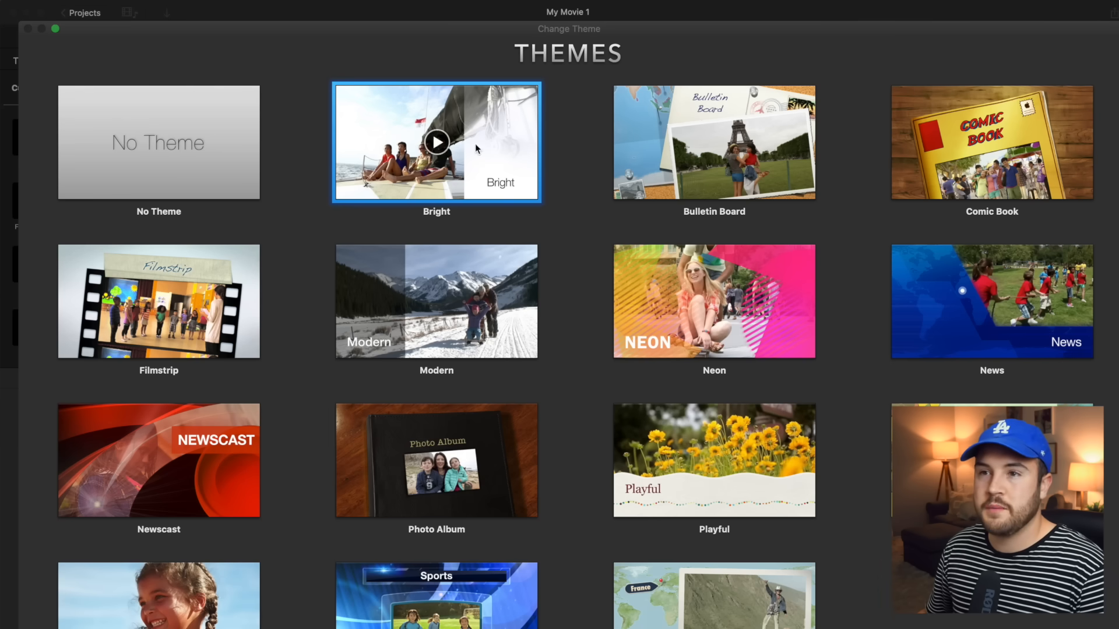
pyautogui.click(436, 143)
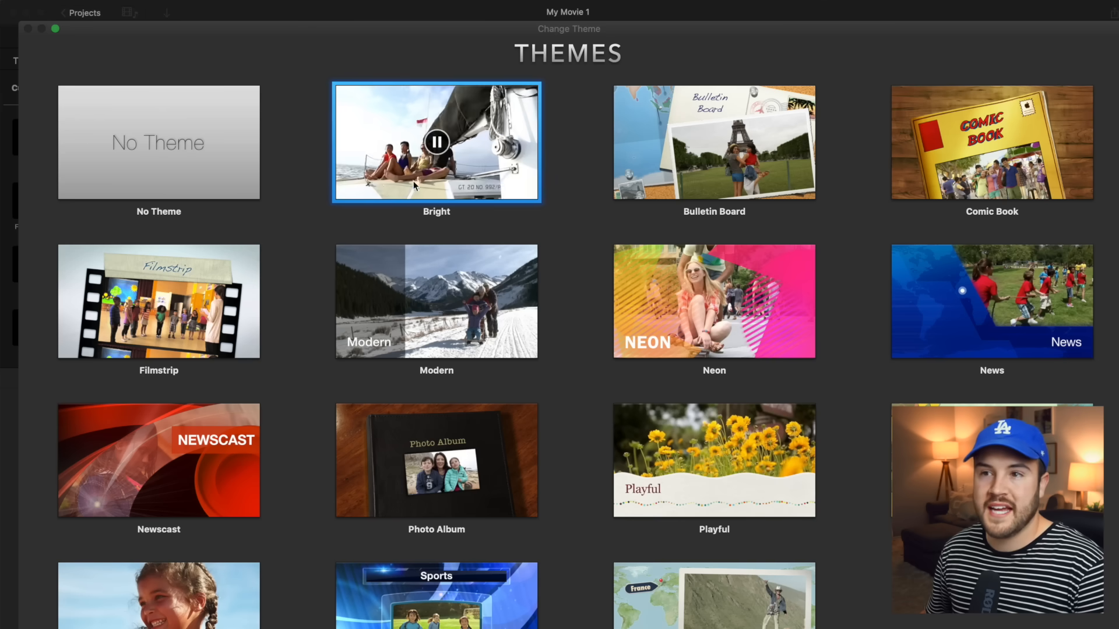
pyautogui.moveTo(456, 250)
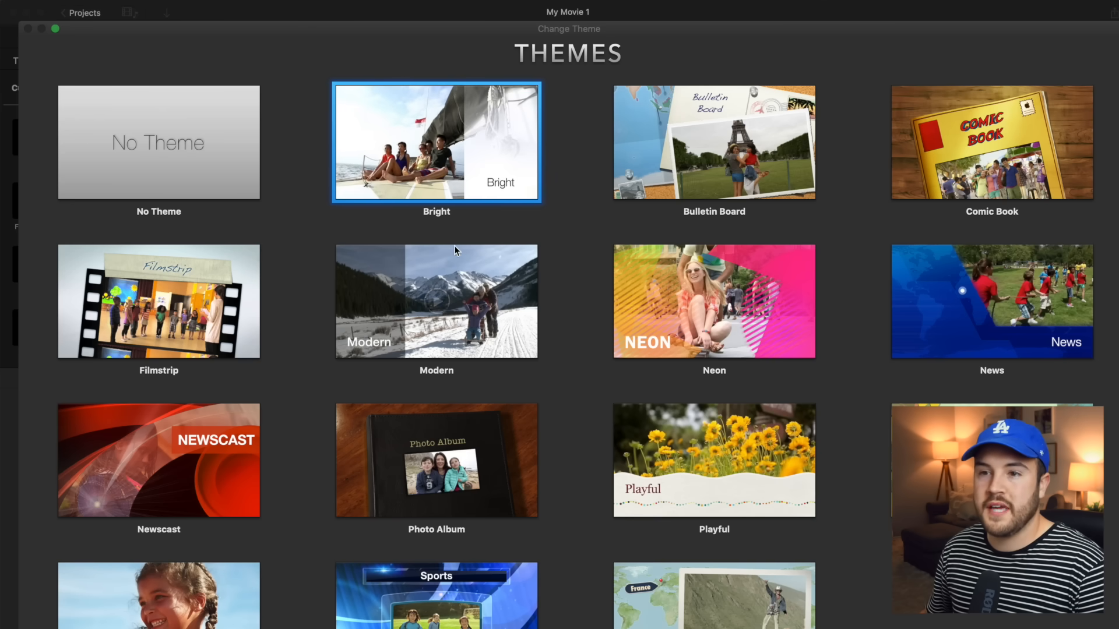
pyautogui.click(435, 300)
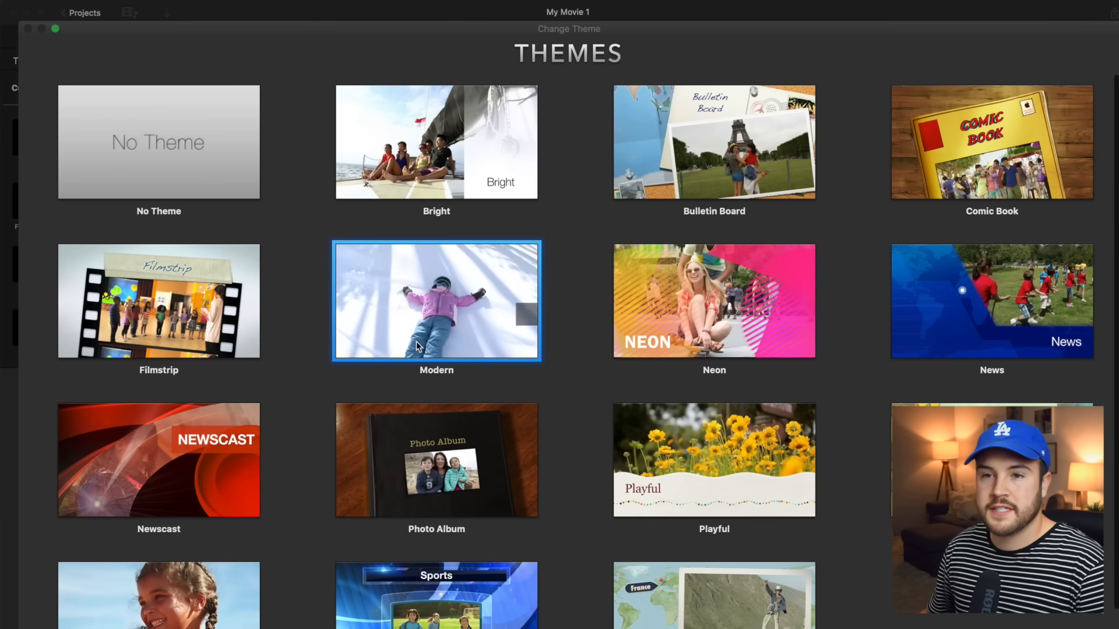
pyautogui.click(713, 459)
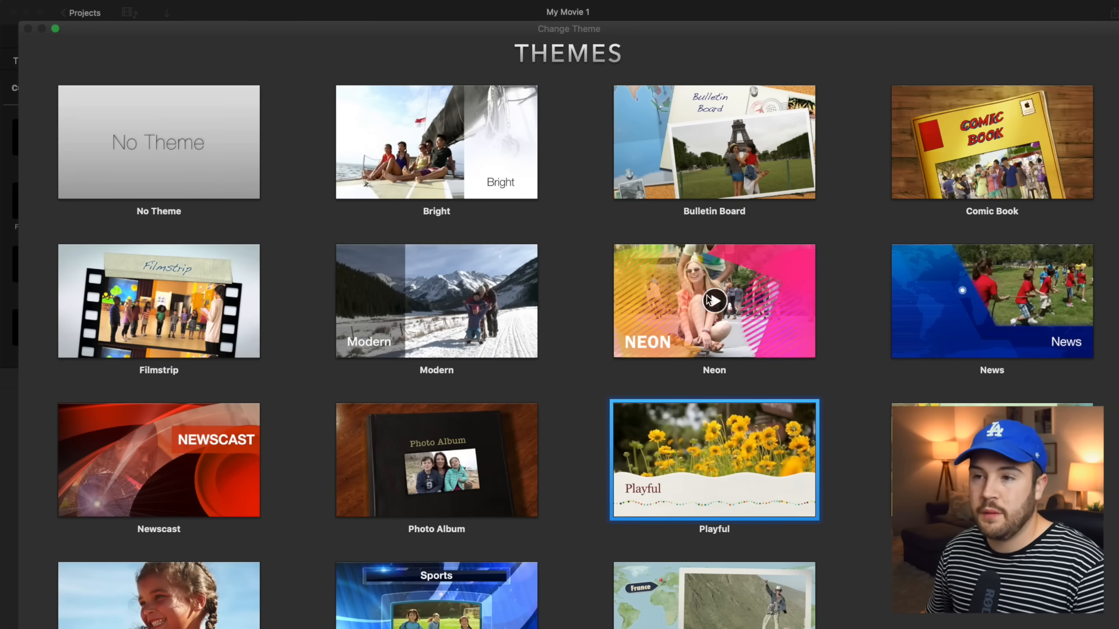
pyautogui.click(713, 300)
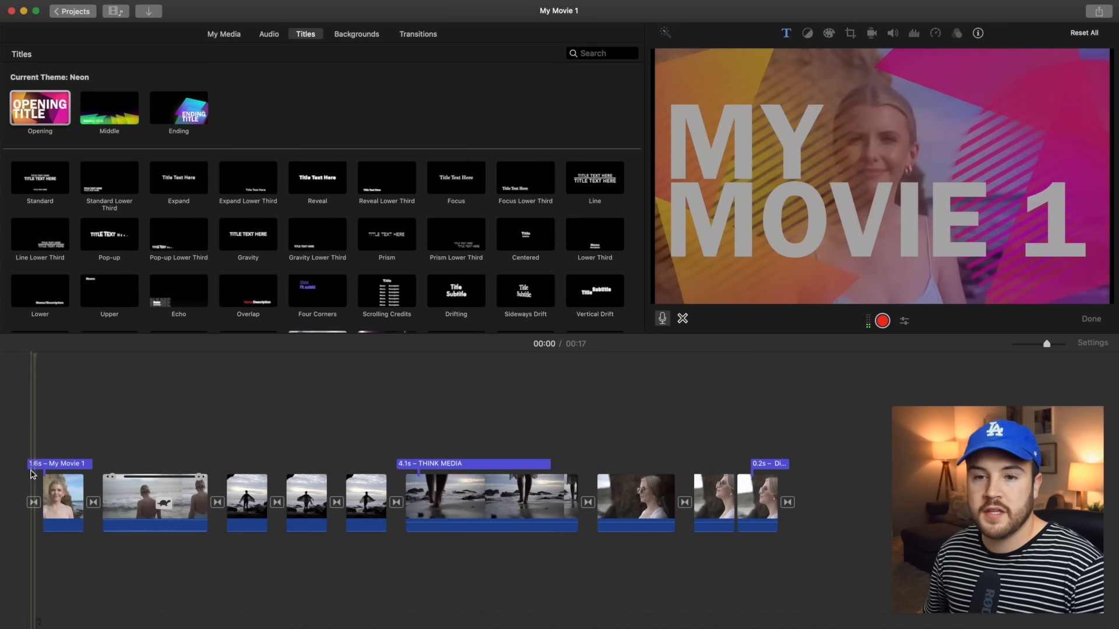
# - Turn off automatic titles and transitions for the Neon-themed project
pyautogui.click(154, 500)
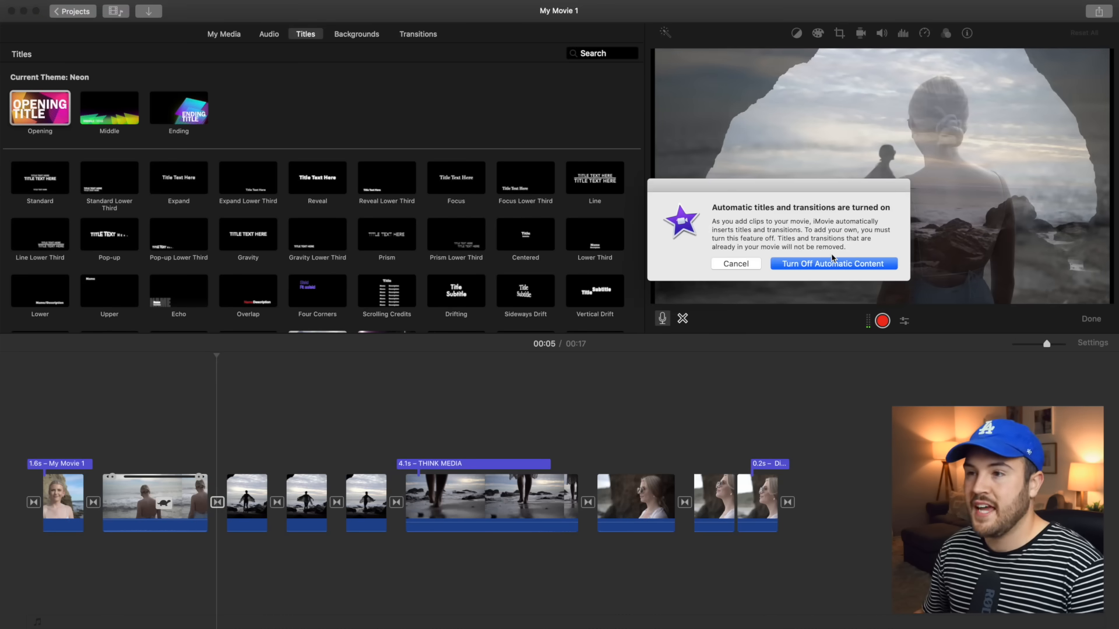
pyautogui.click(832, 264)
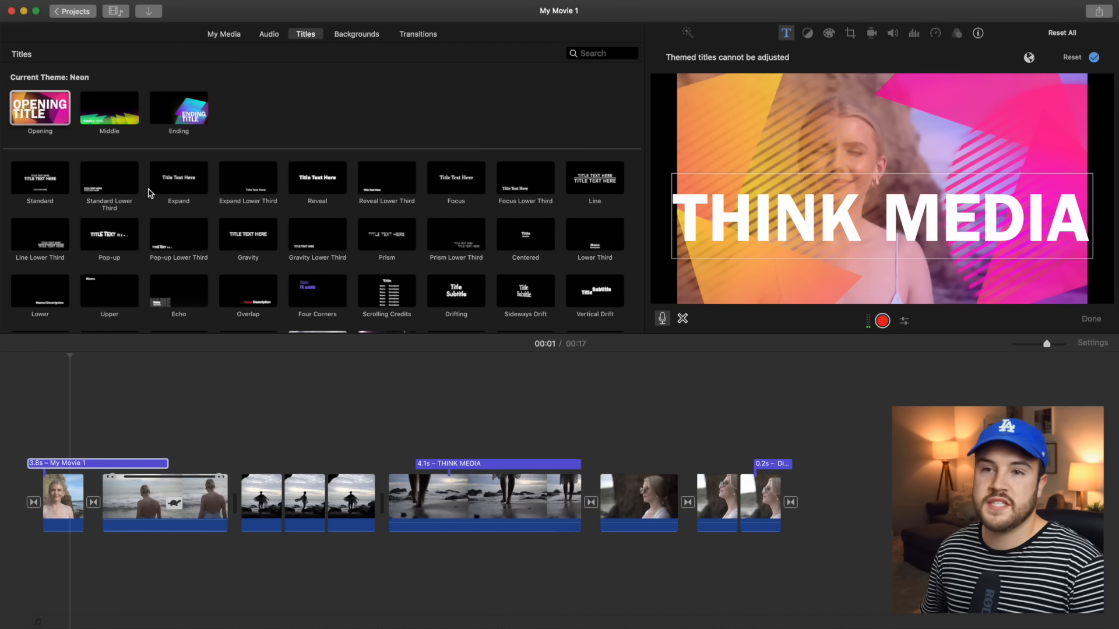
pyautogui.moveTo(967, 107)
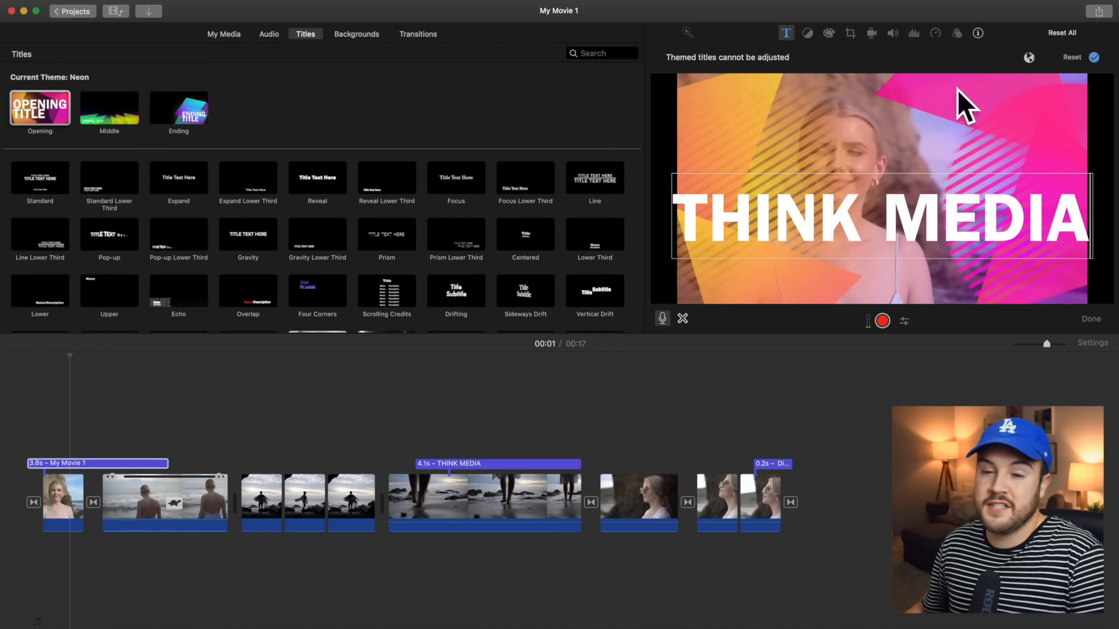